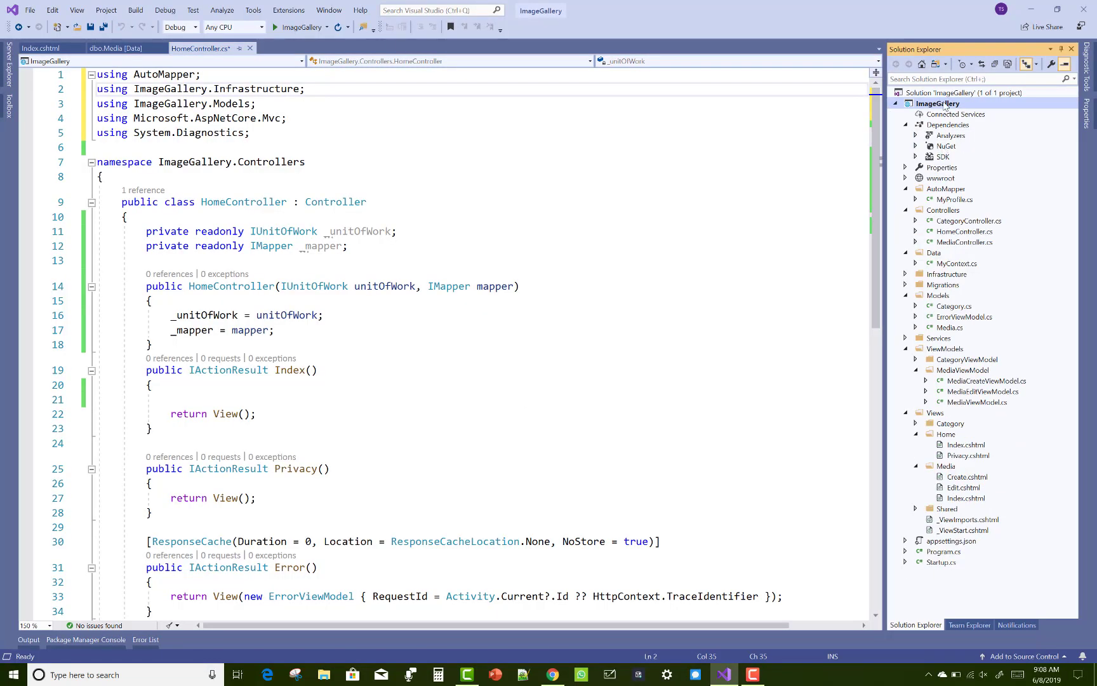
Step: Install the LazZiya.ImageResize 2.0.0 NuGet package into ImageGallery and return to HomeController.cs
right_click(938, 103)
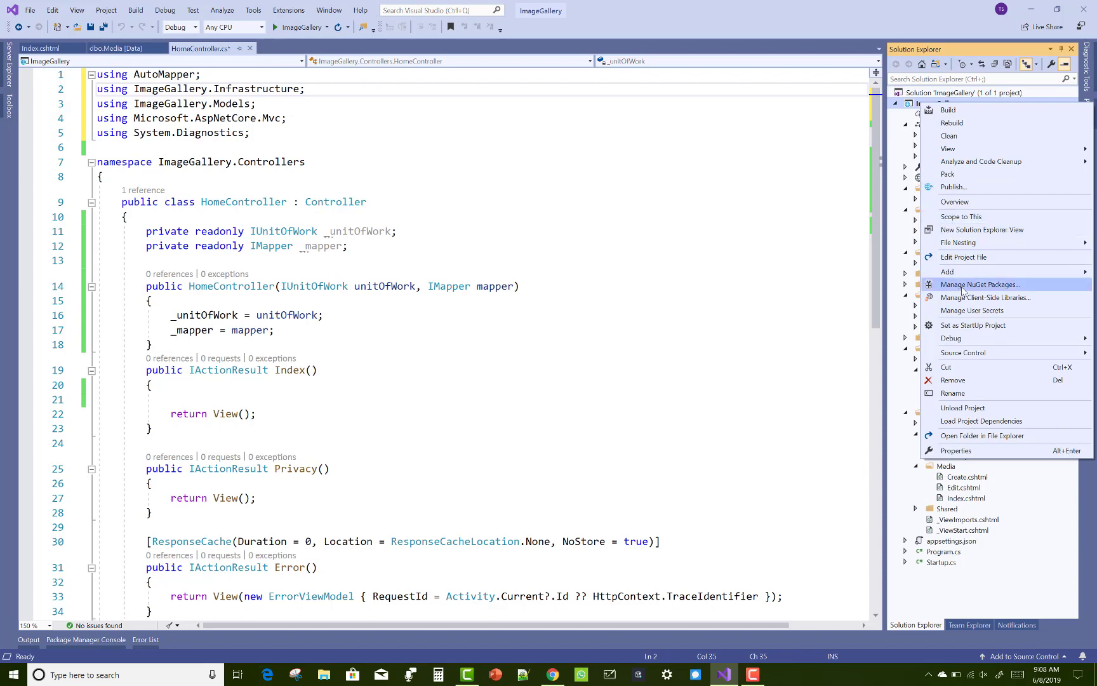
left_click(978, 283)
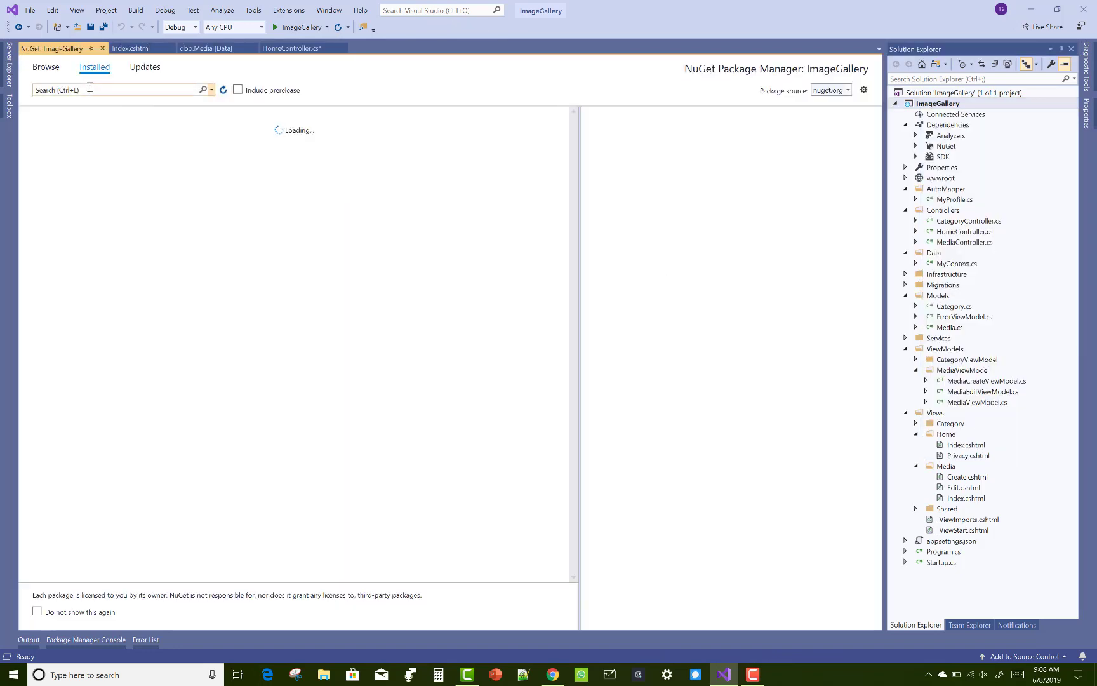
left_click(46, 66)
type("L")
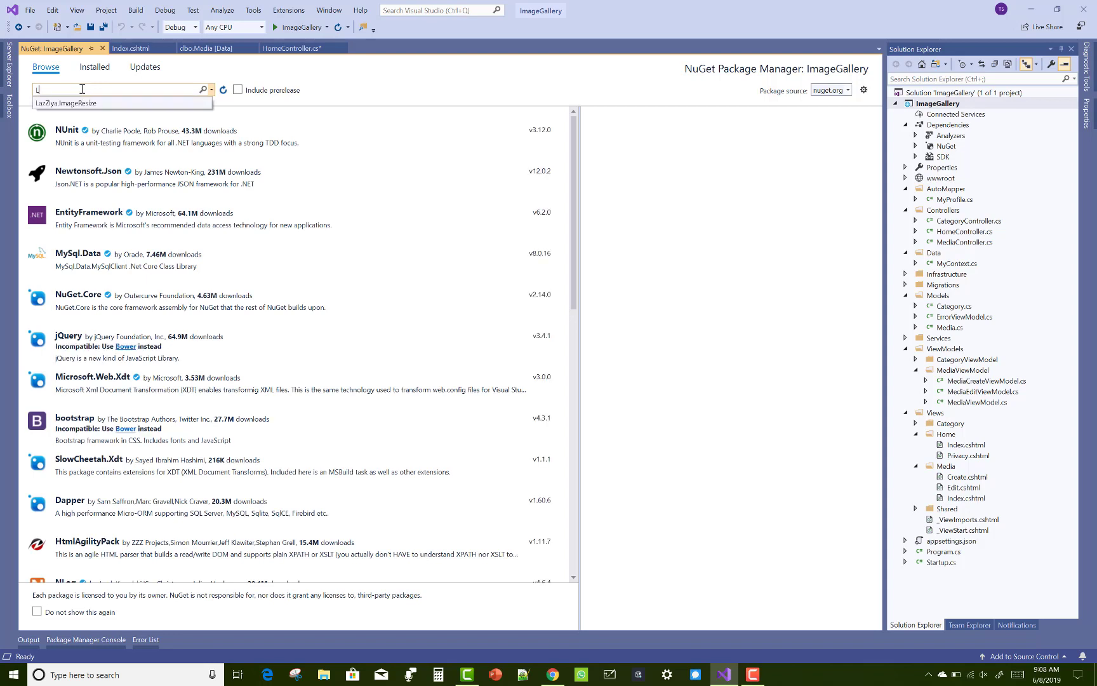
type("azz")
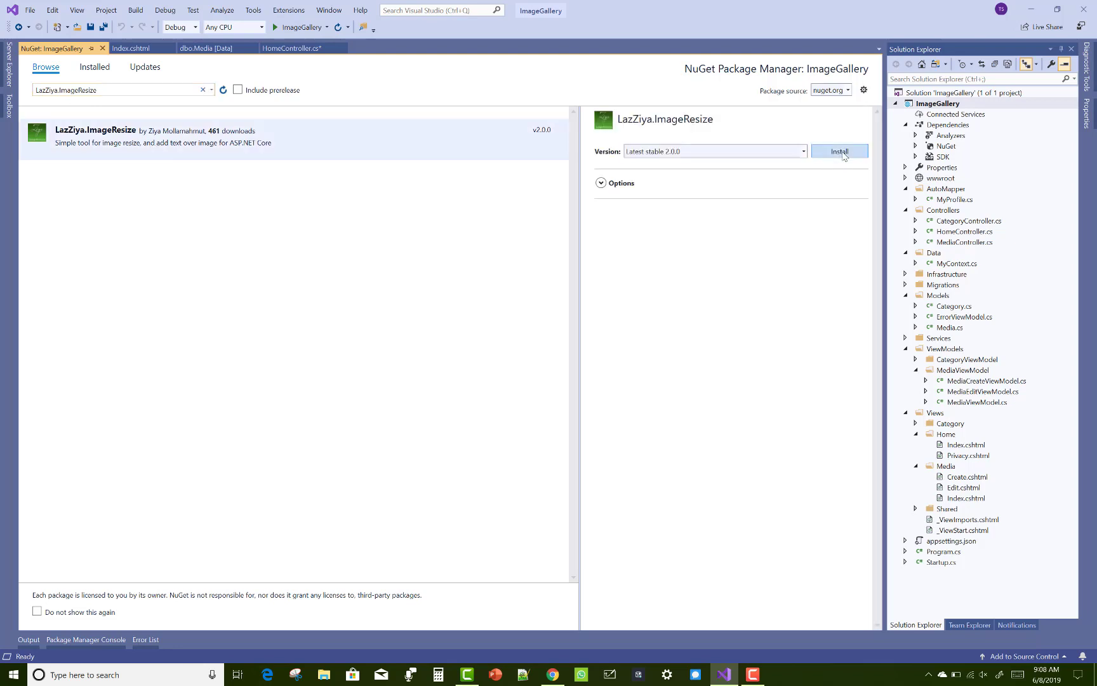
left_click(839, 152)
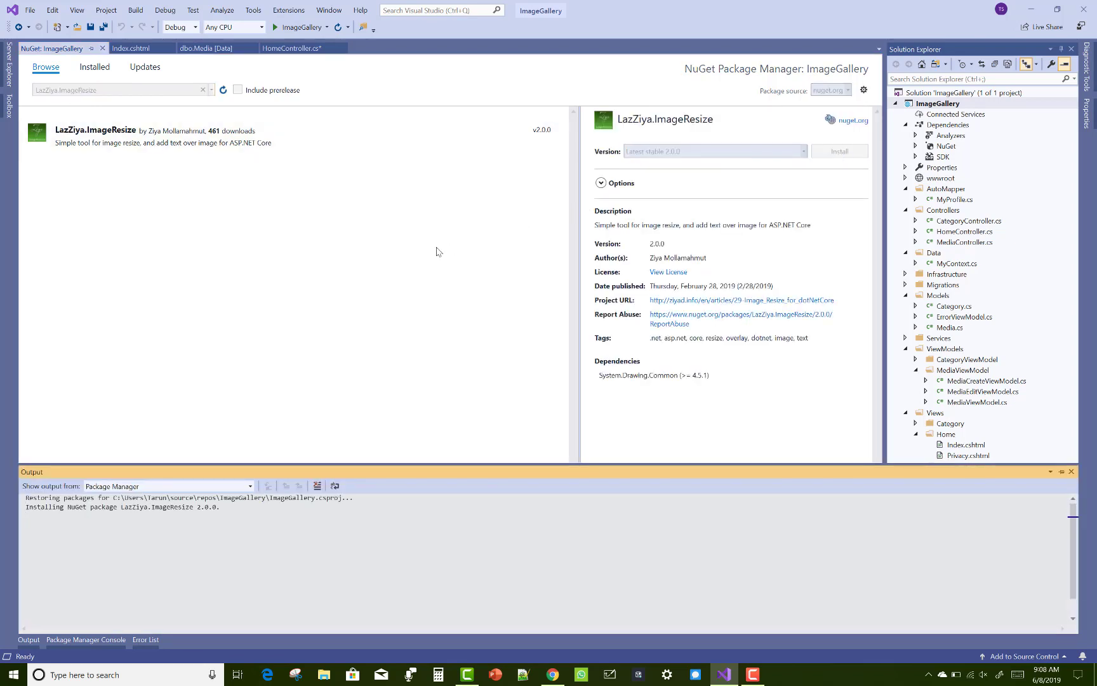
left_click(145, 639)
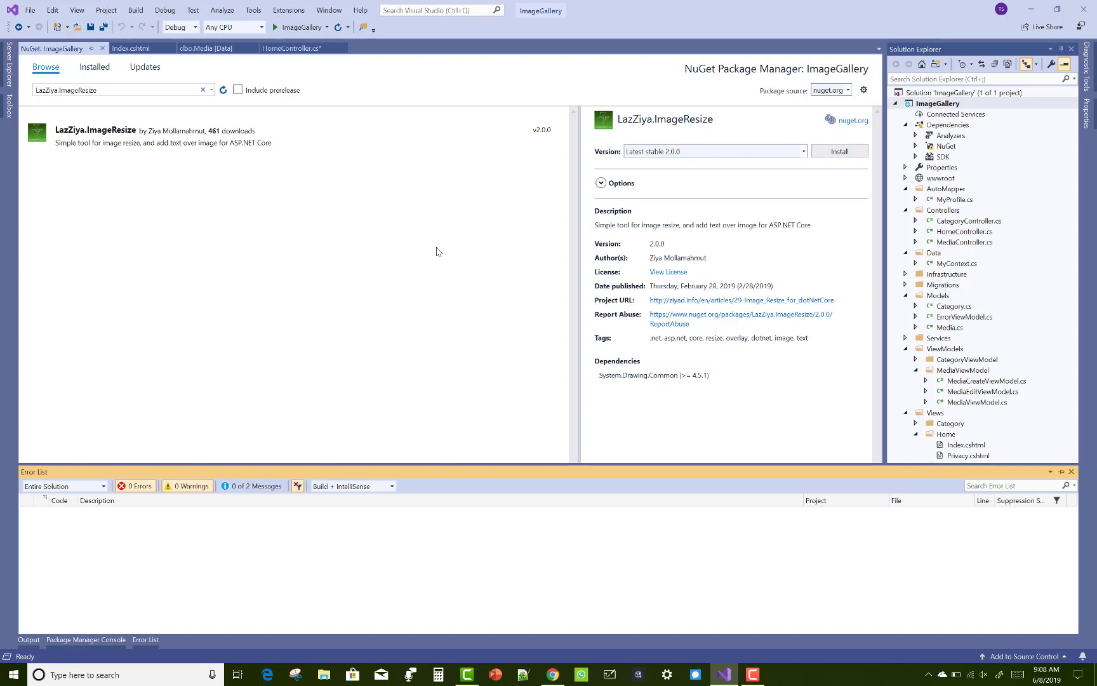
left_click(839, 151)
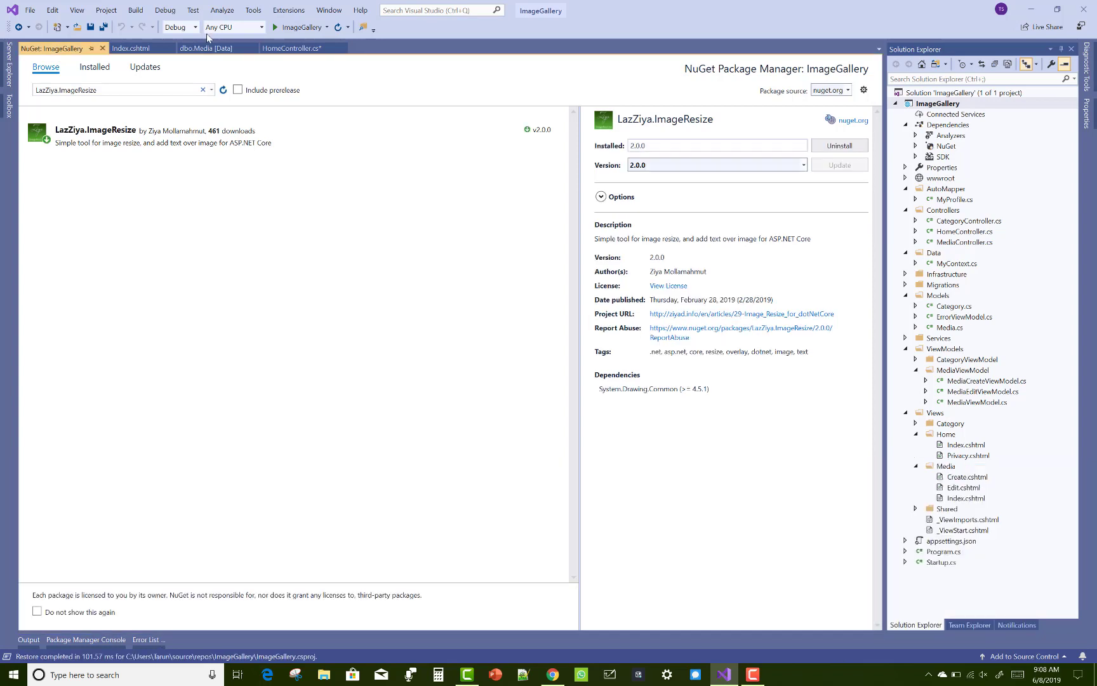
left_click(200, 48)
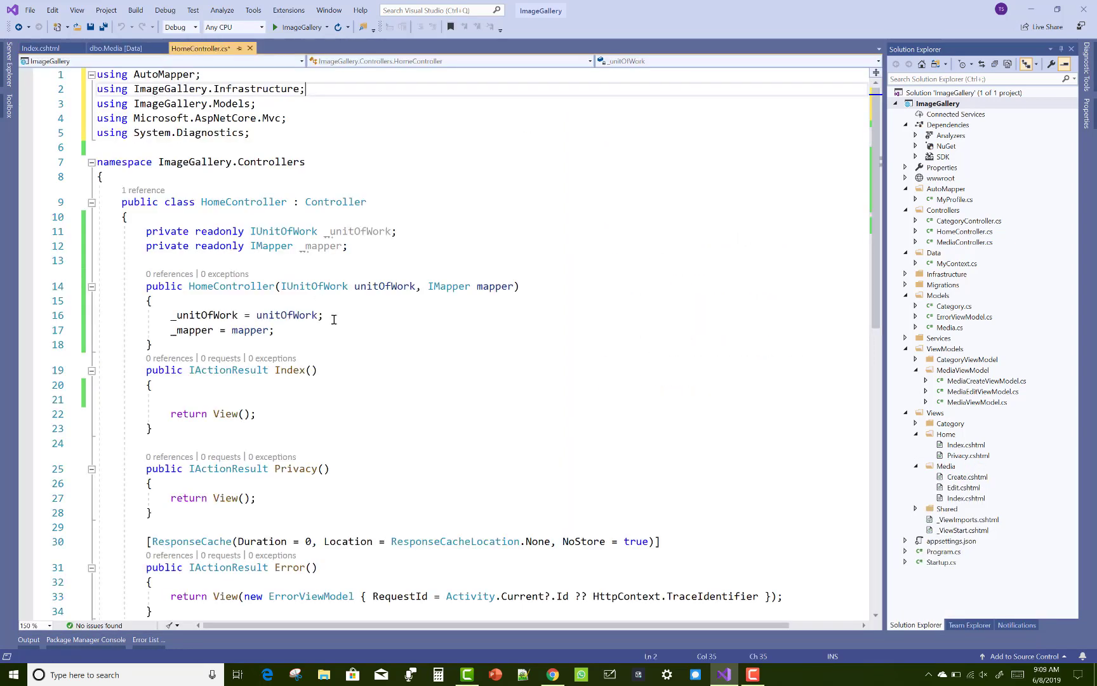
Step: Show the installed NuGet packages and begin Index() with var img = Image.FromFile
left_click(916, 146)
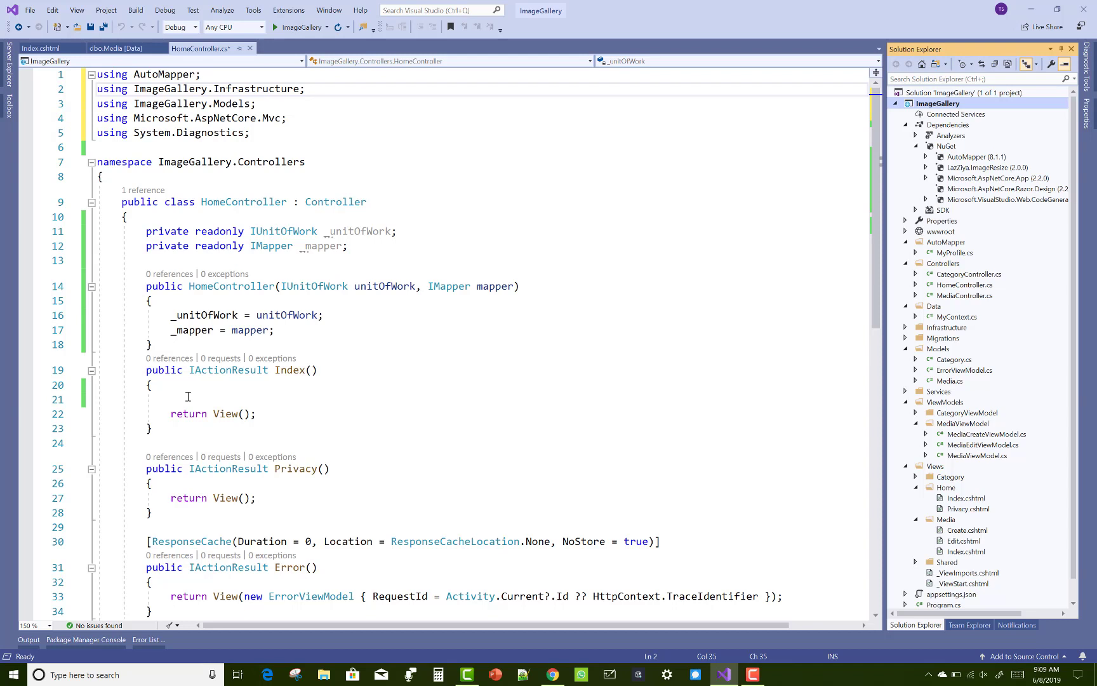
left_click(187, 400)
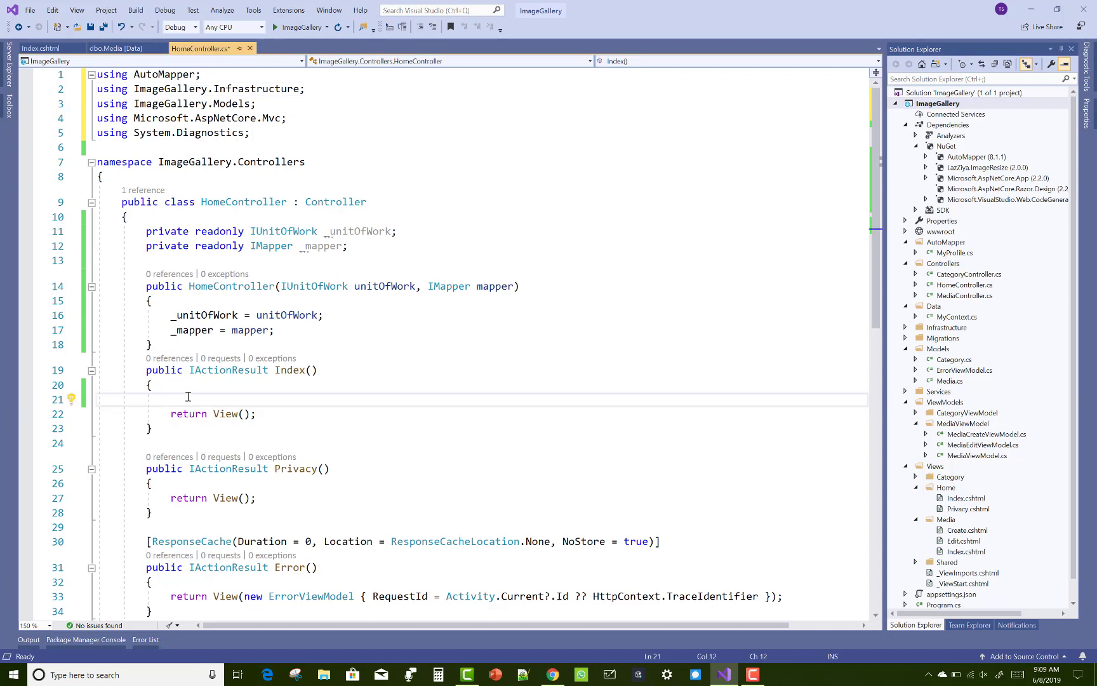
type("var")
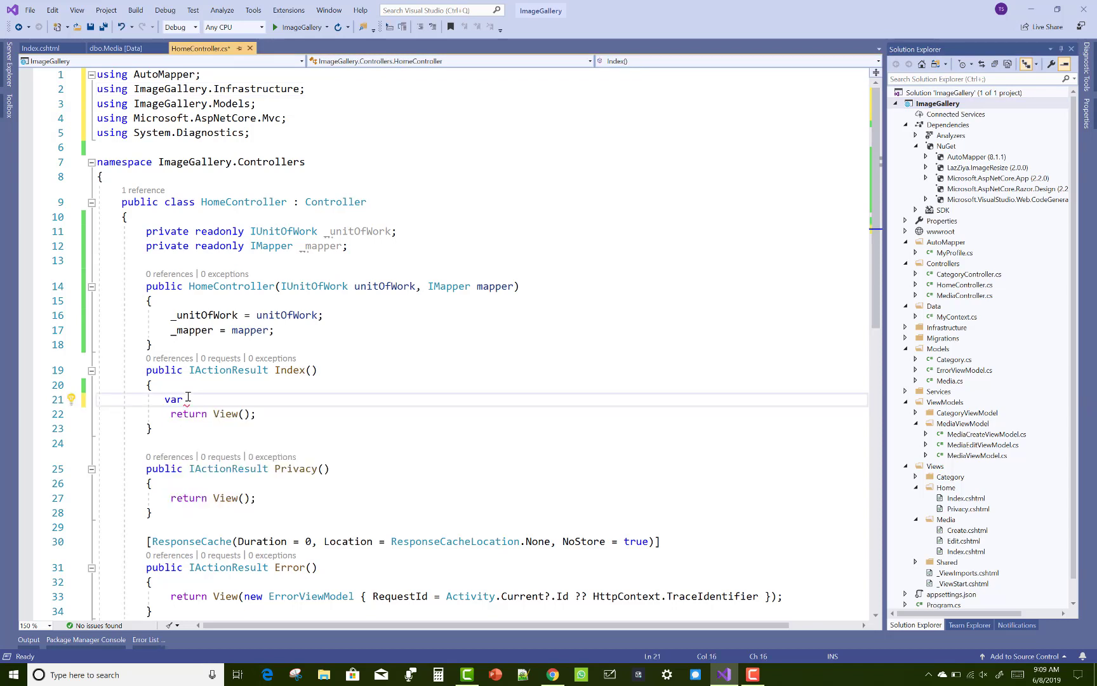
type("img")
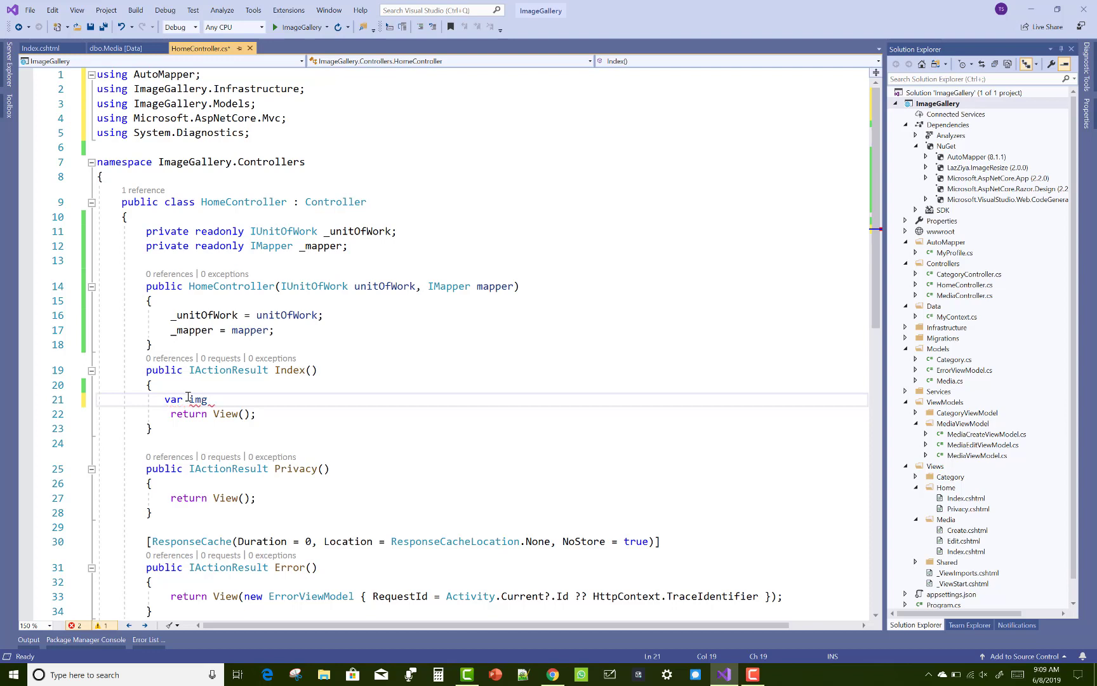
type("= Ima")
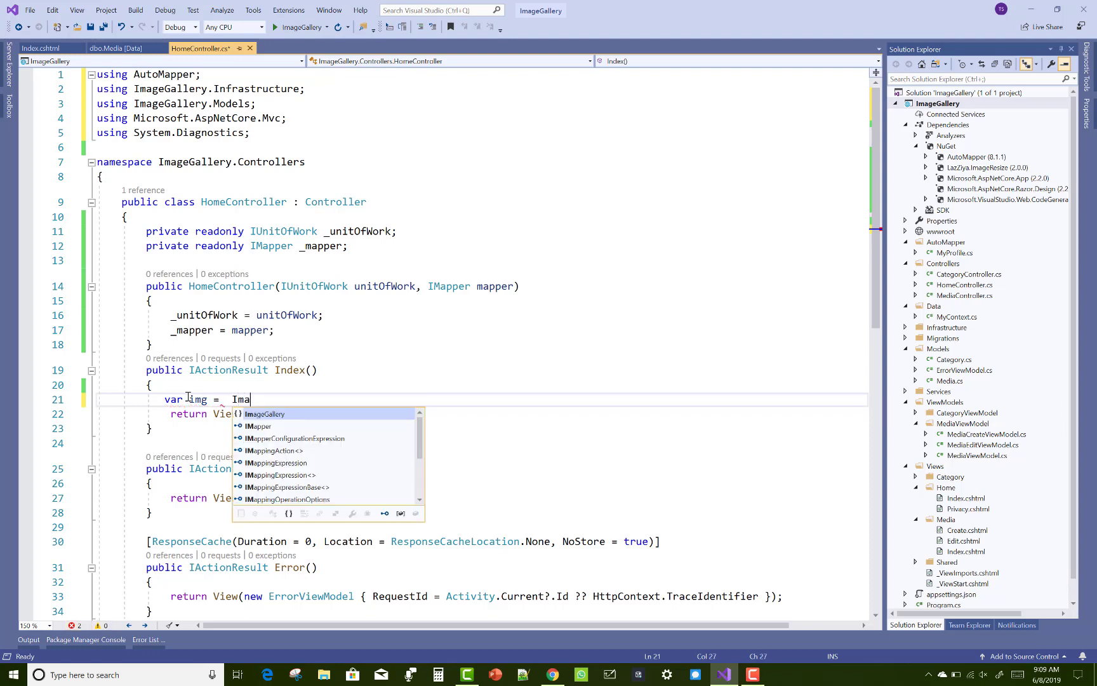
type("ge")
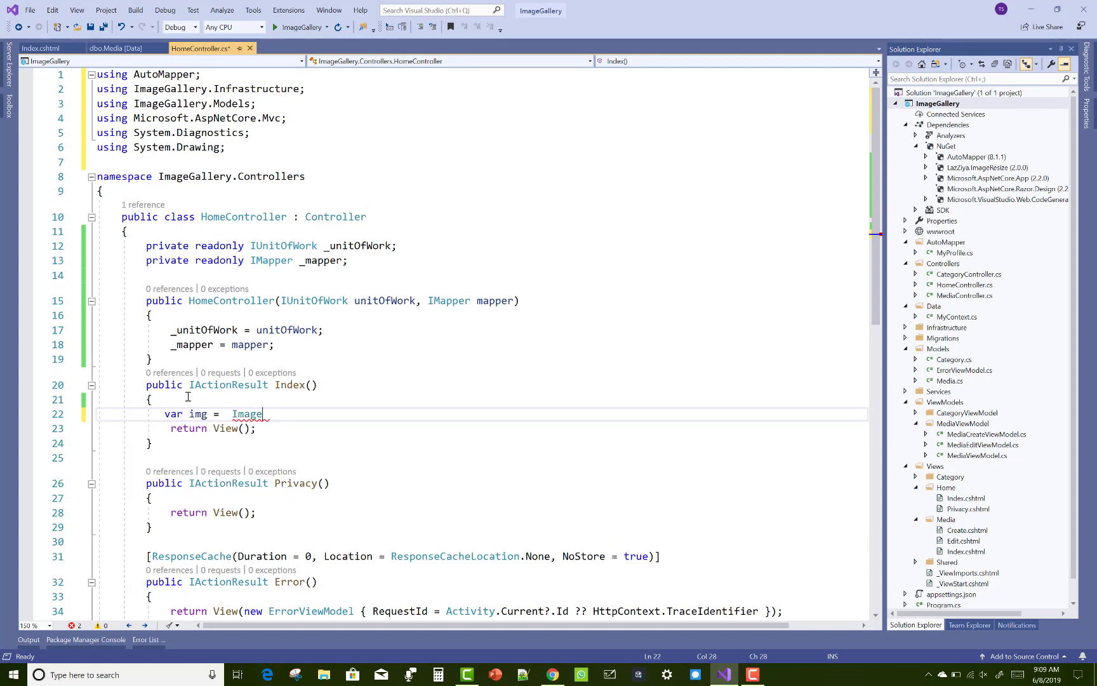
type(".fromFile")
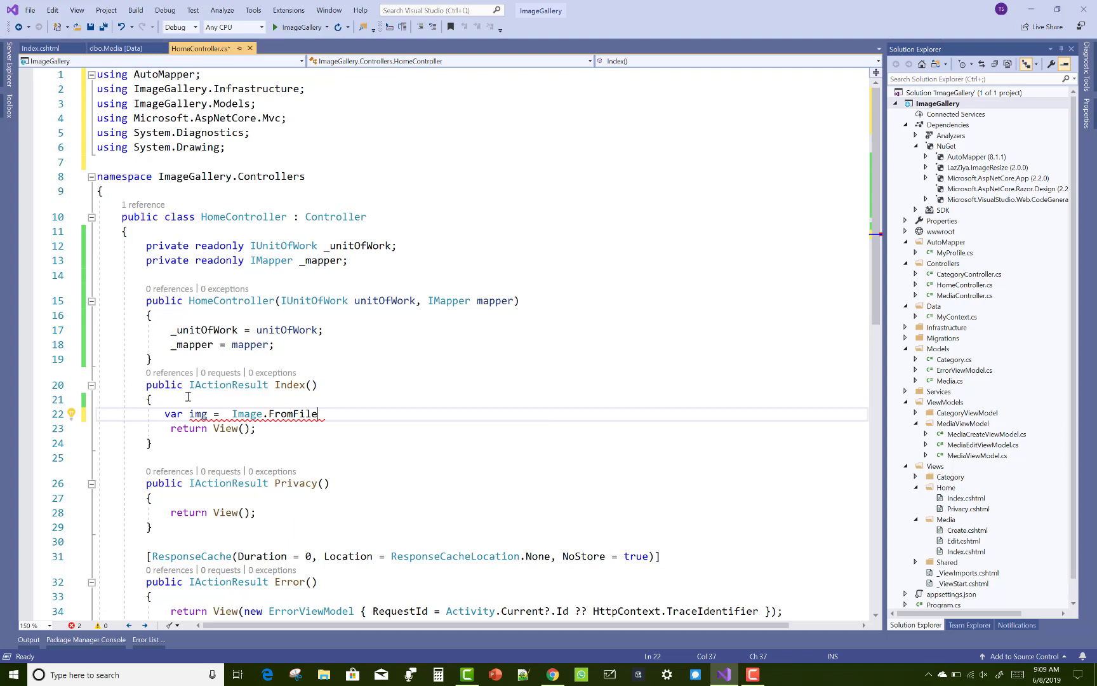
Step: Give Image.FromFile the path "\\wwwroot\\uploads\\"
type("(\"\")")
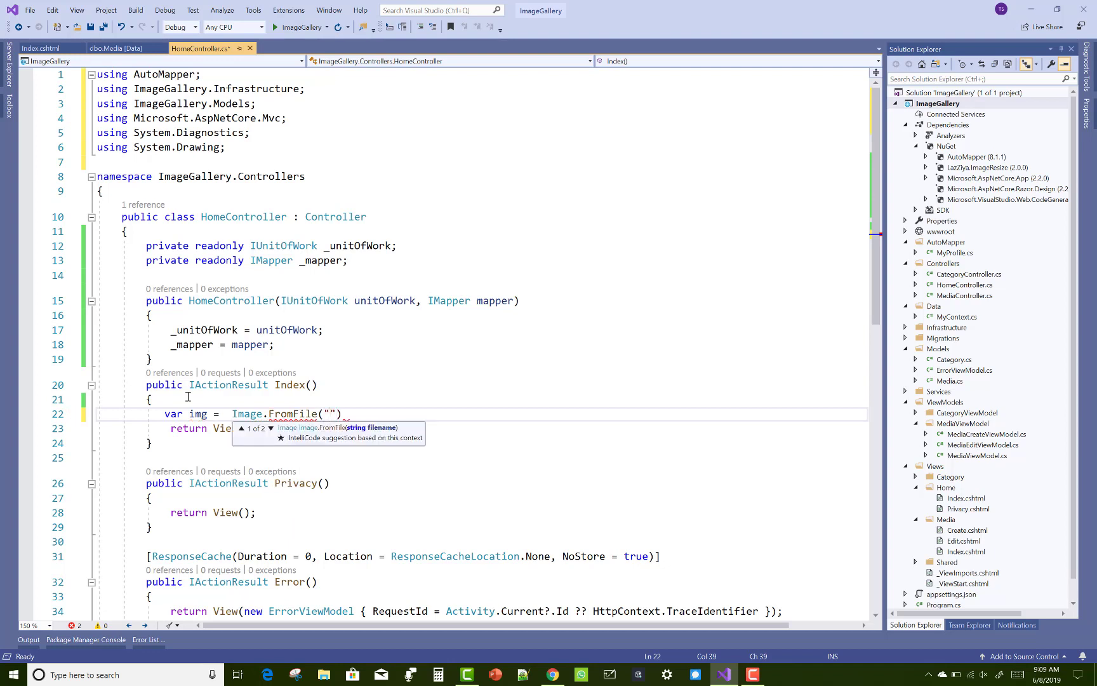
type("\\\\www")
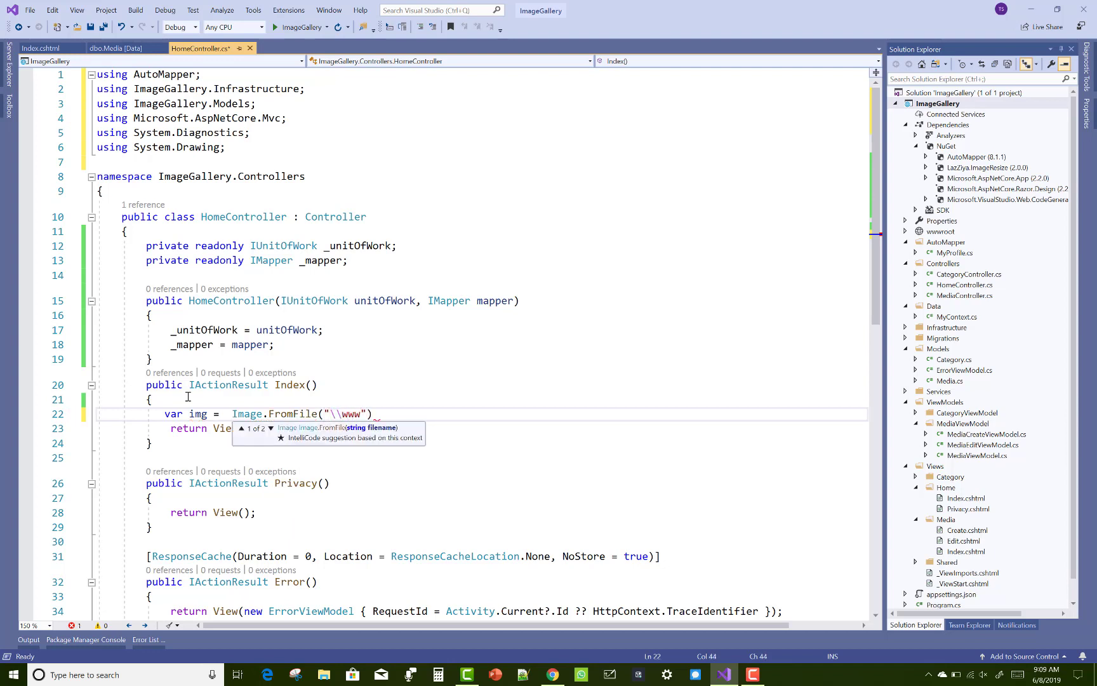
type("w")
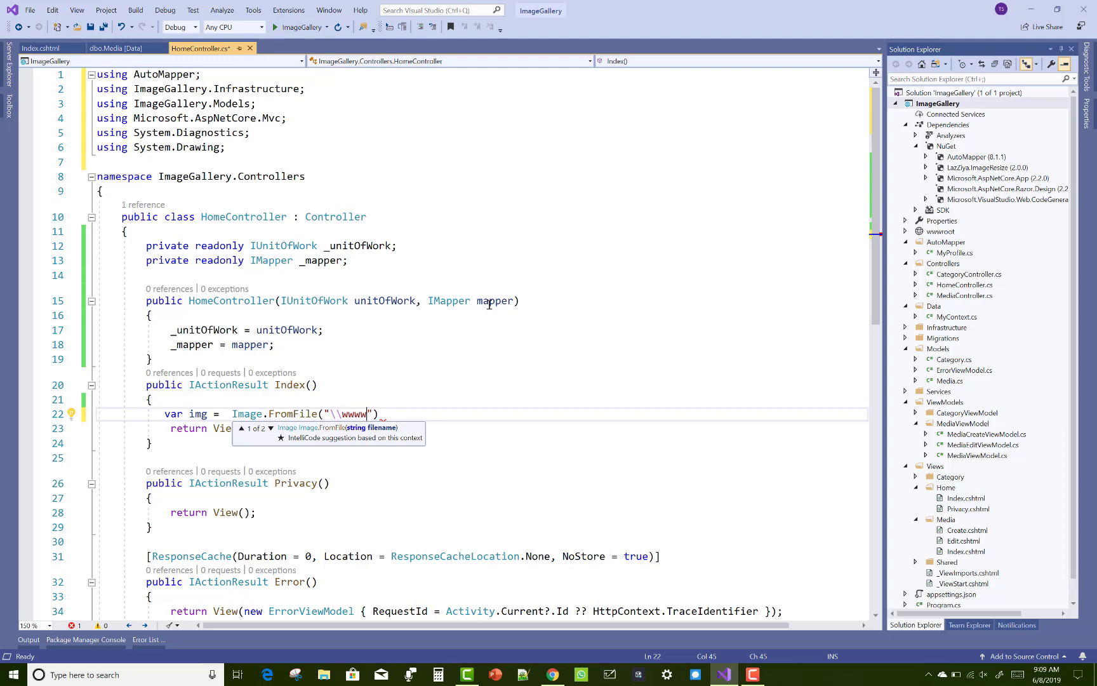
type("root")
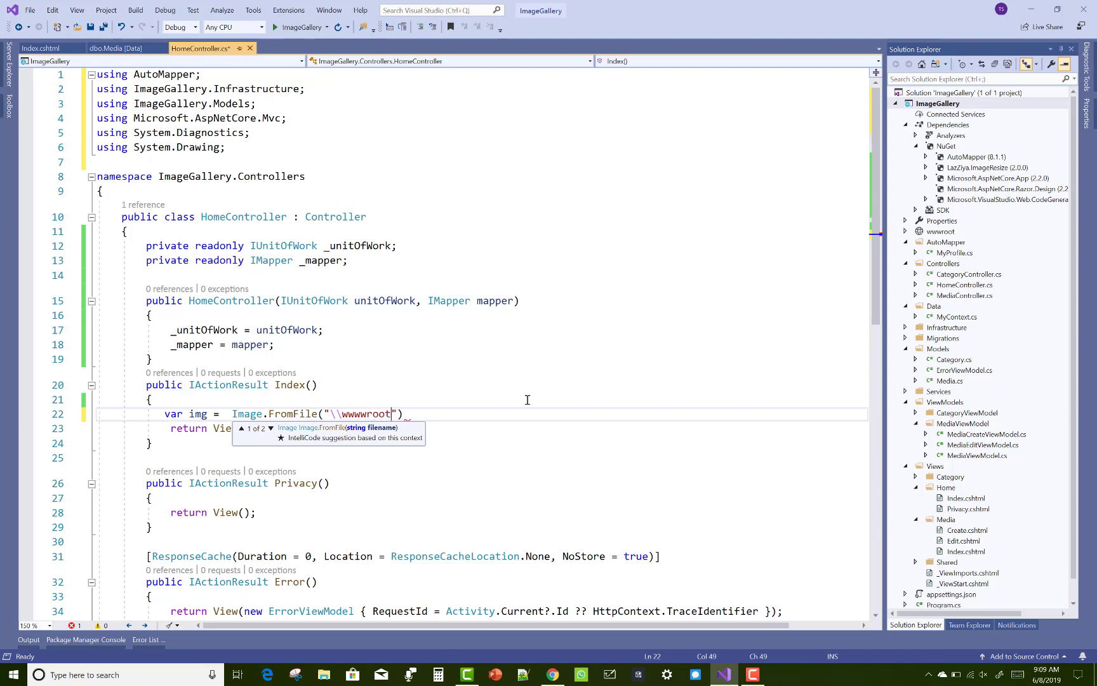
type("\\\\")
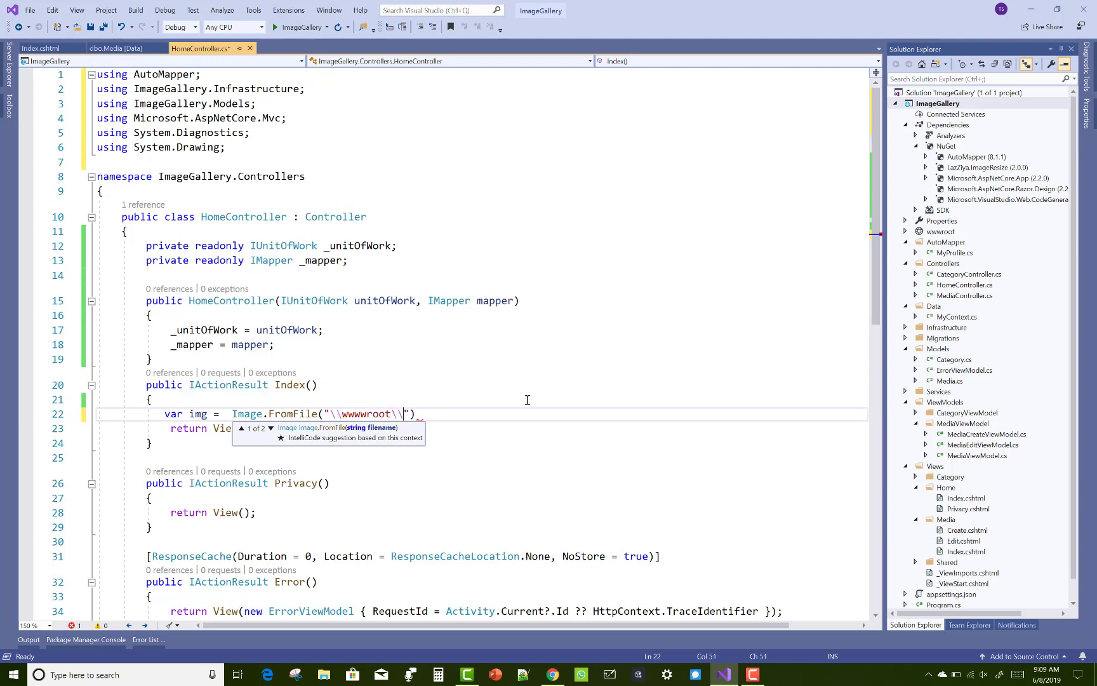
type("uploads")
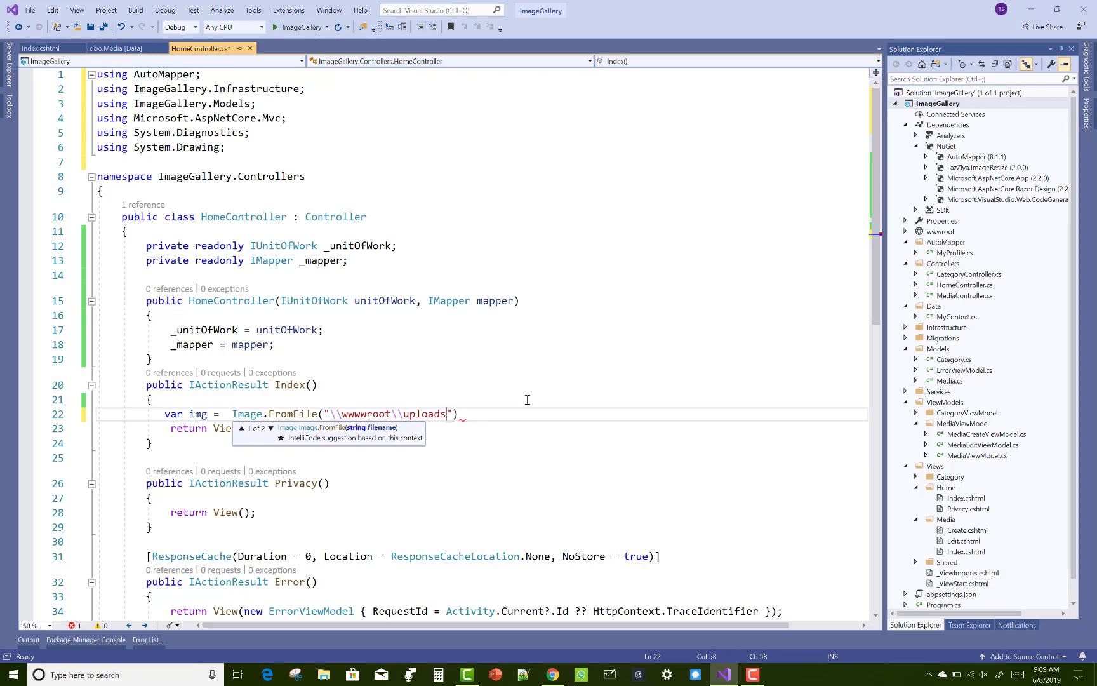
type("\\\\")
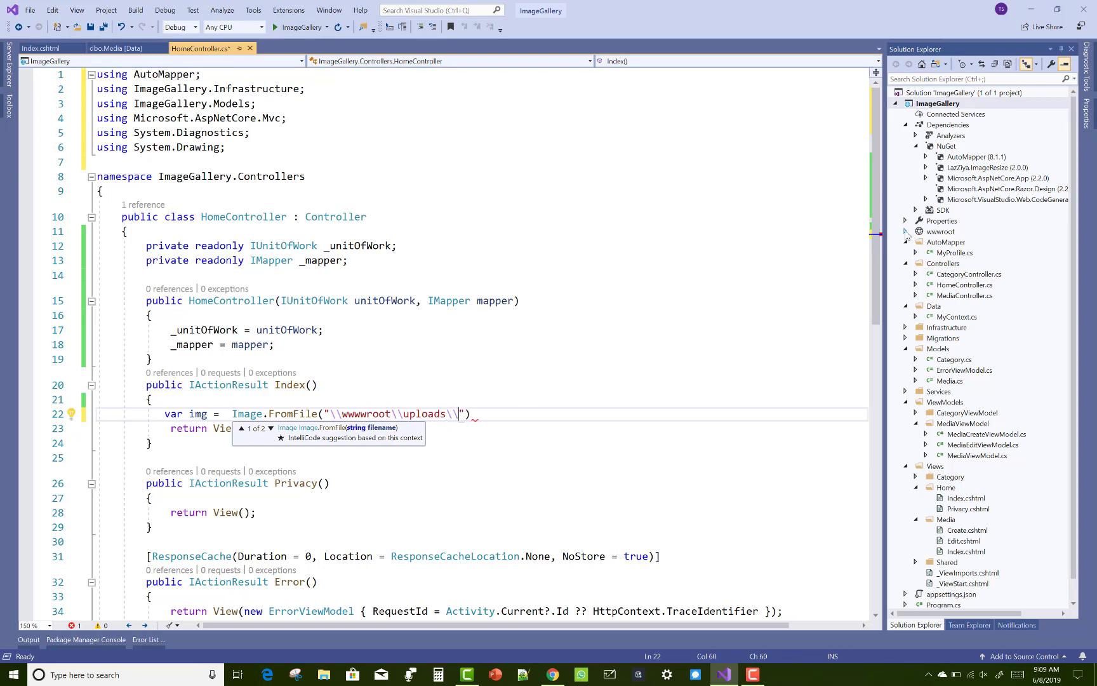
Step: Check the wwwroot uploads images and complete the load path with aisha.jpg
left_click(916, 231)
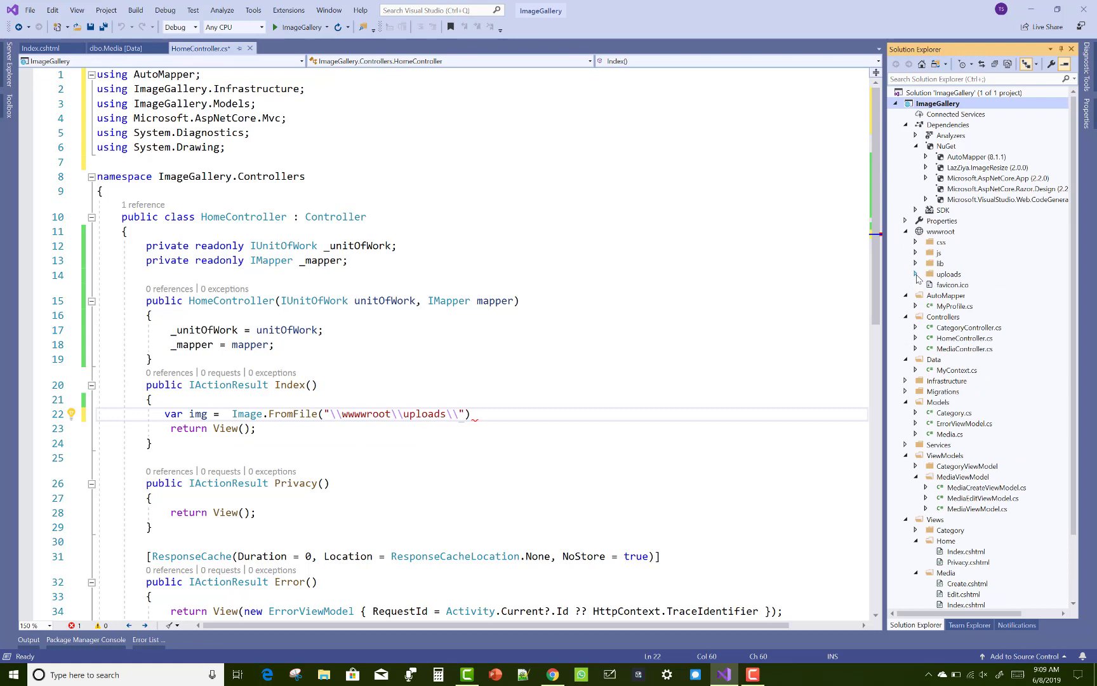
left_click(915, 274)
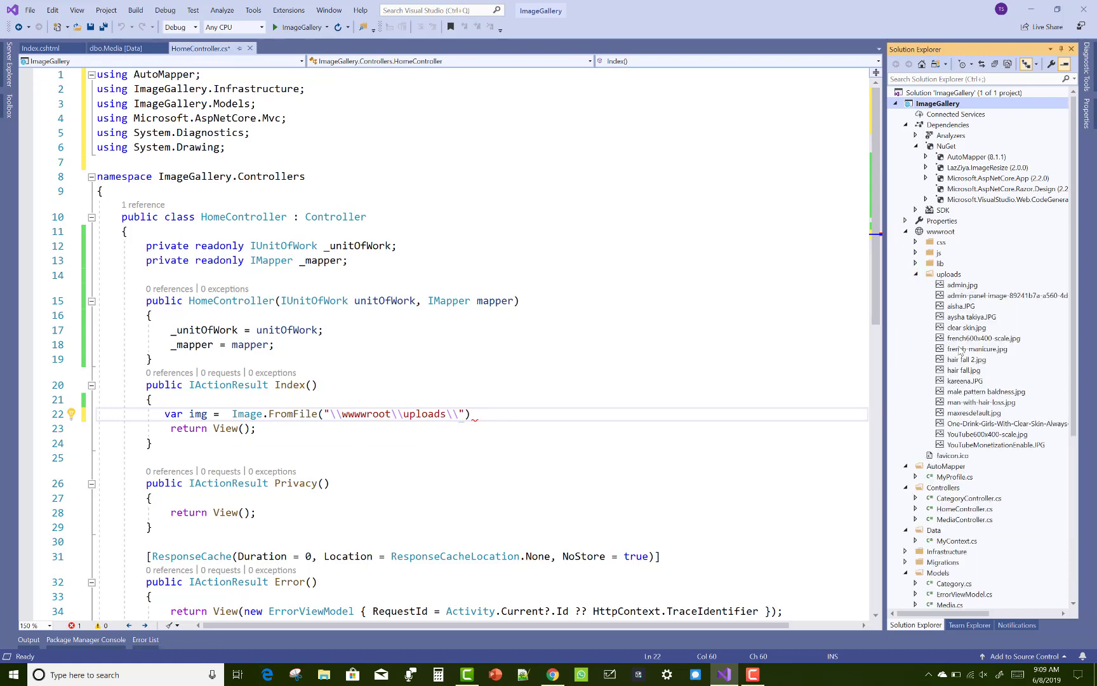
mouse_move(961, 324)
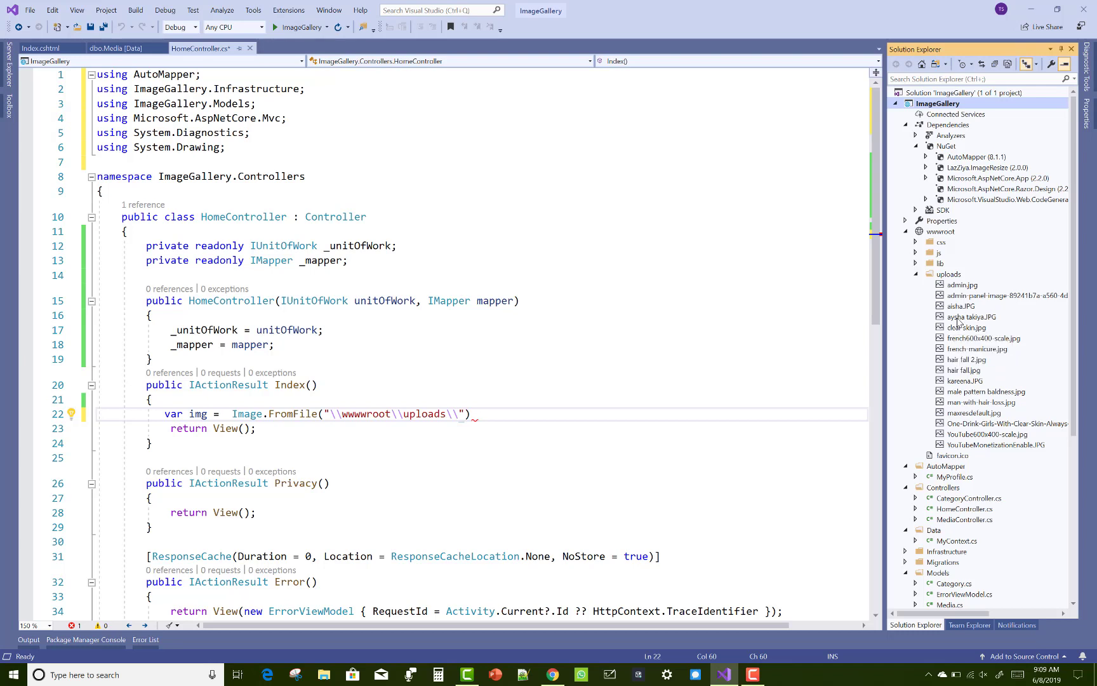
mouse_move(972, 316)
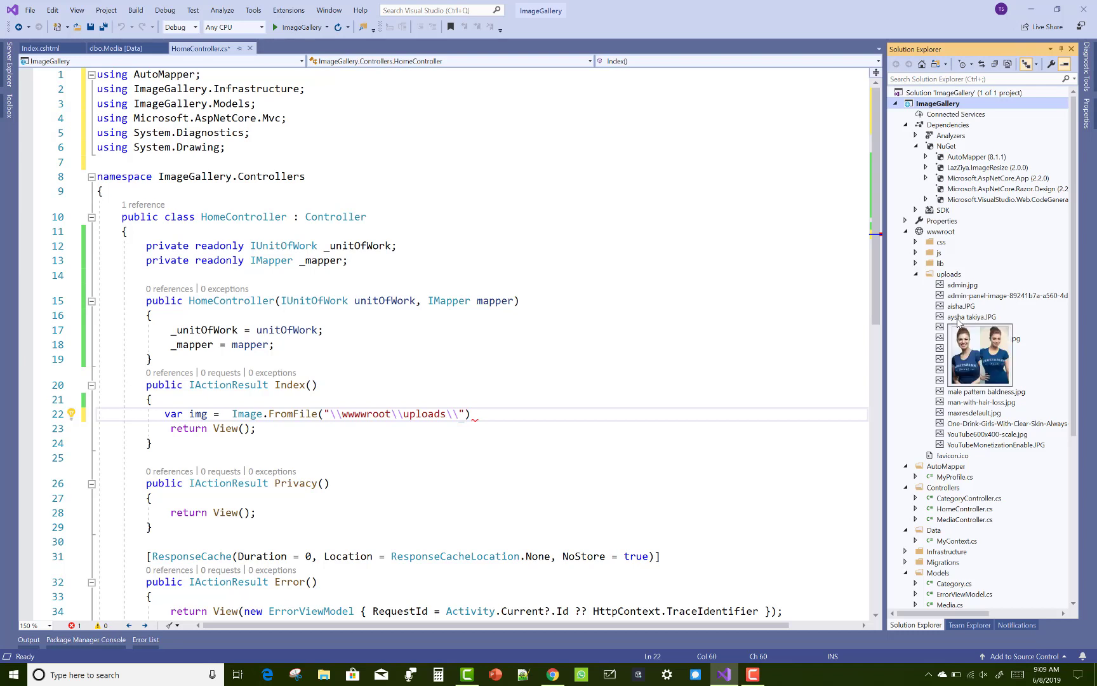
mouse_move(969, 327)
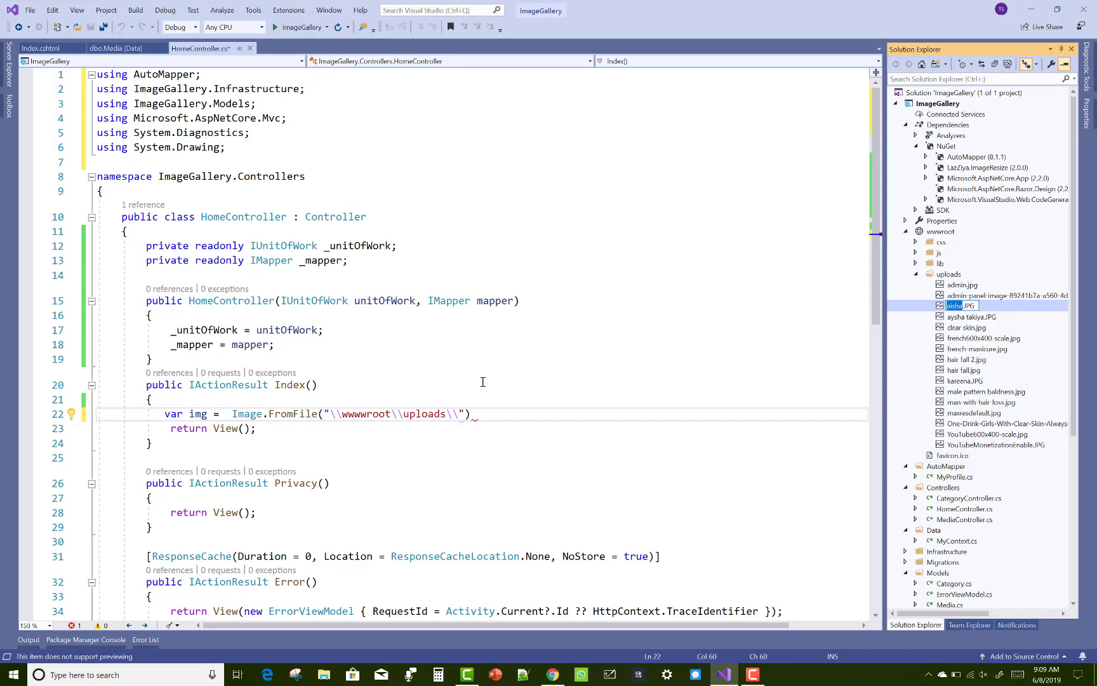
type("aisha")
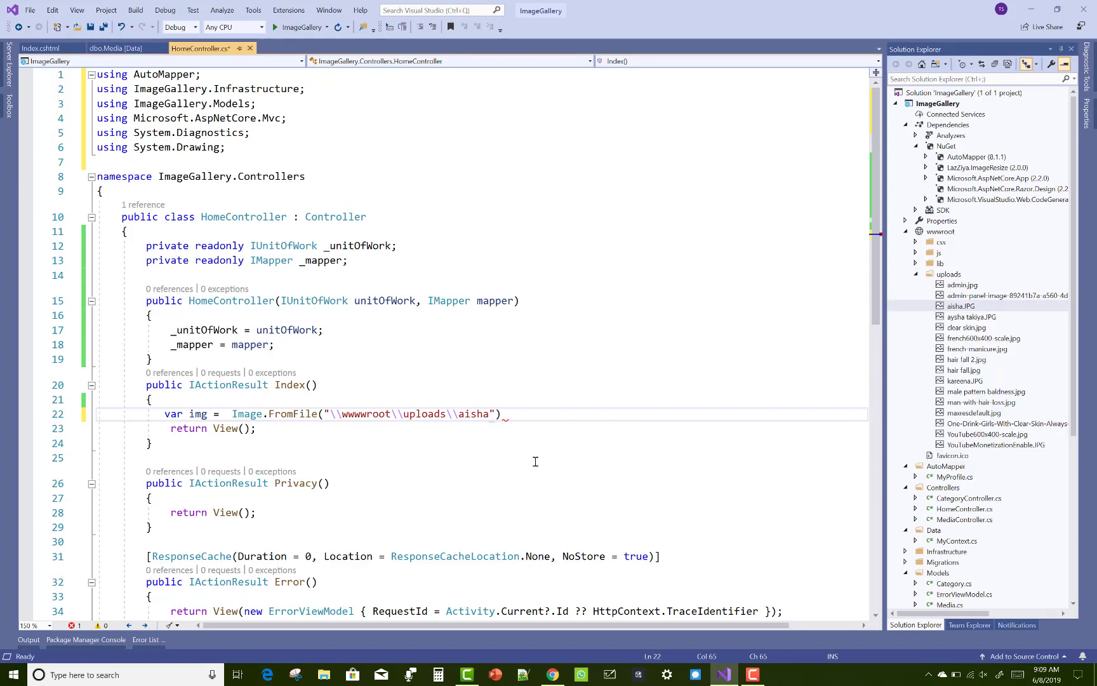
type(".jpg")
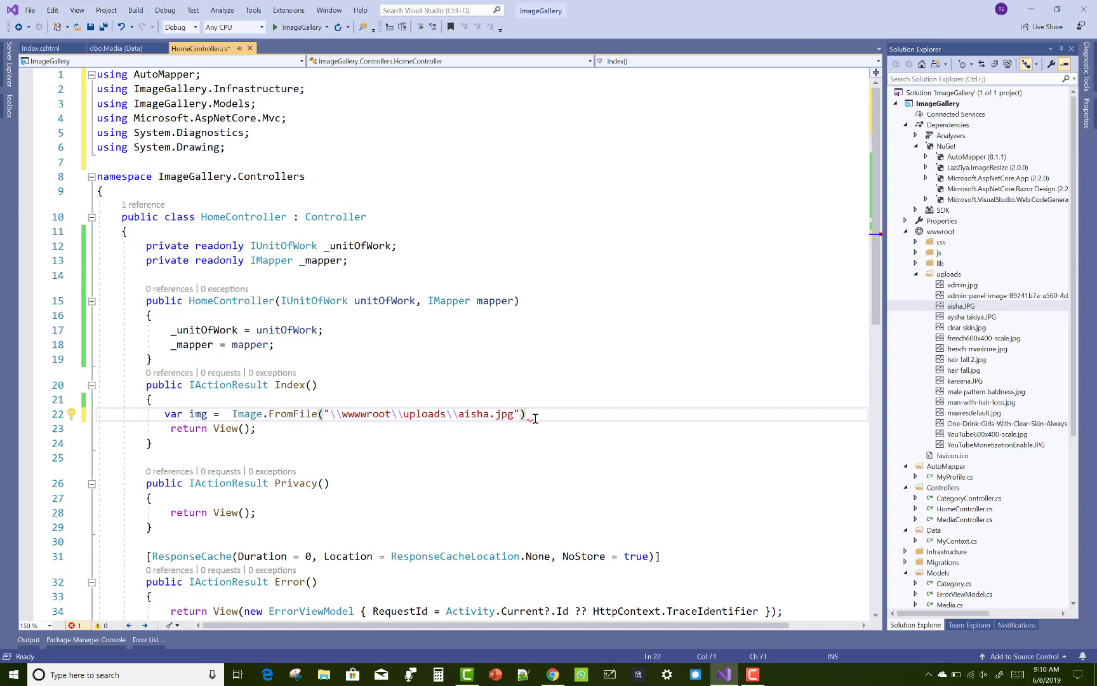
Step: Add var scaleImage = ImageResize.Scale(img, 100, 100), importing LazZiya.ImageResize
key("enter")
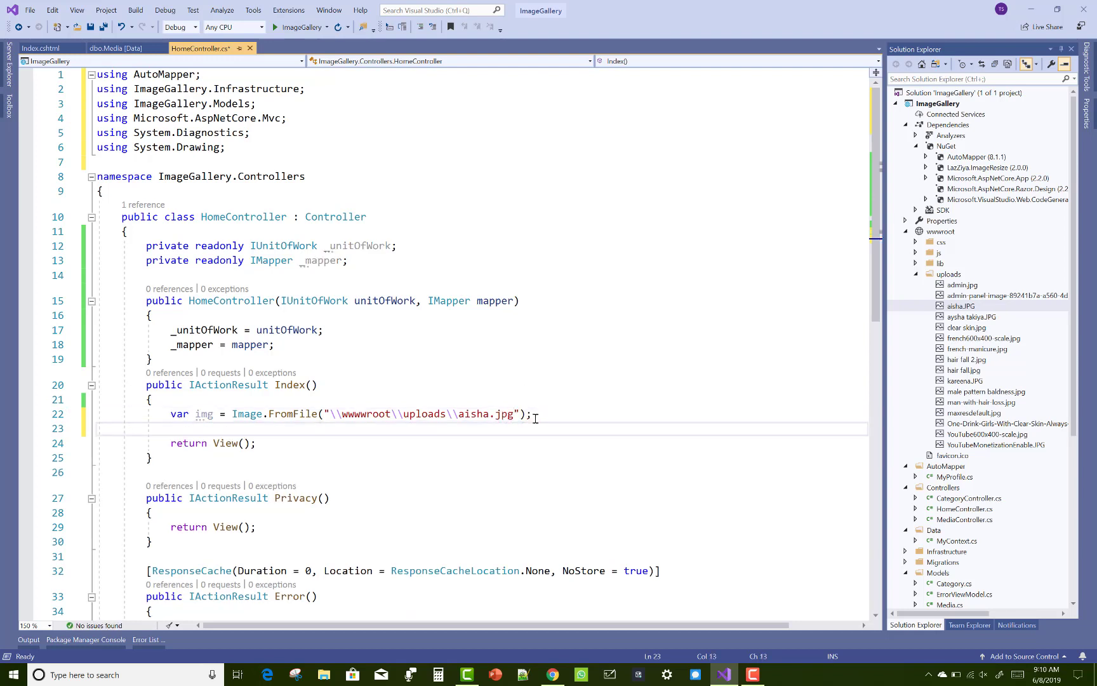
type("var")
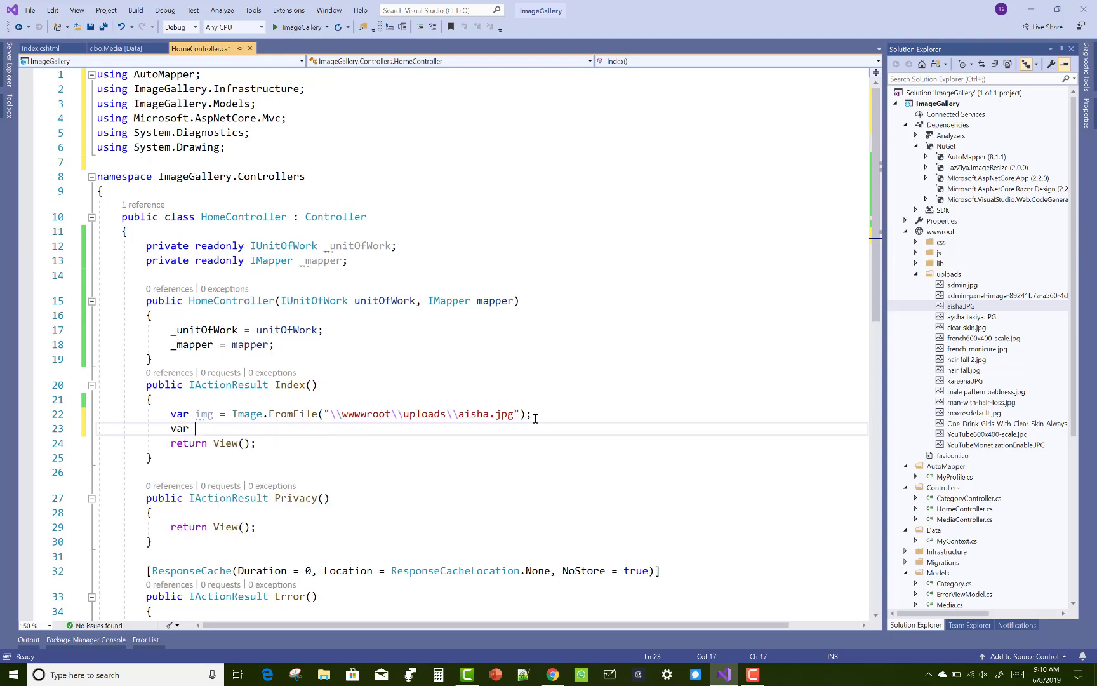
type("scale")
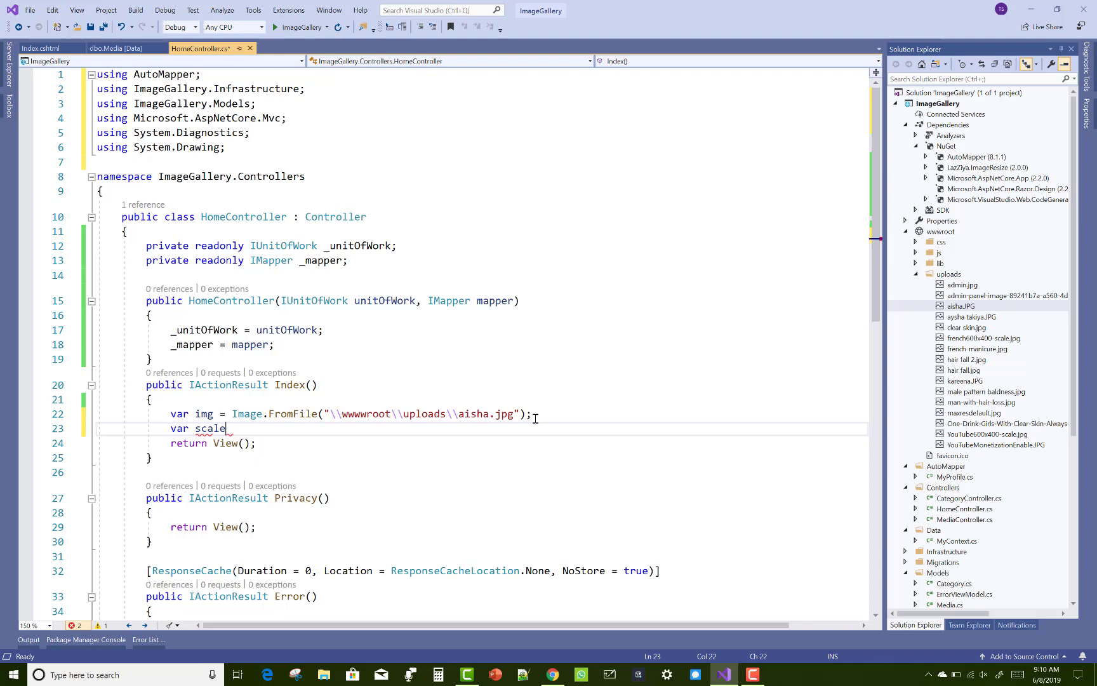
type("Image =")
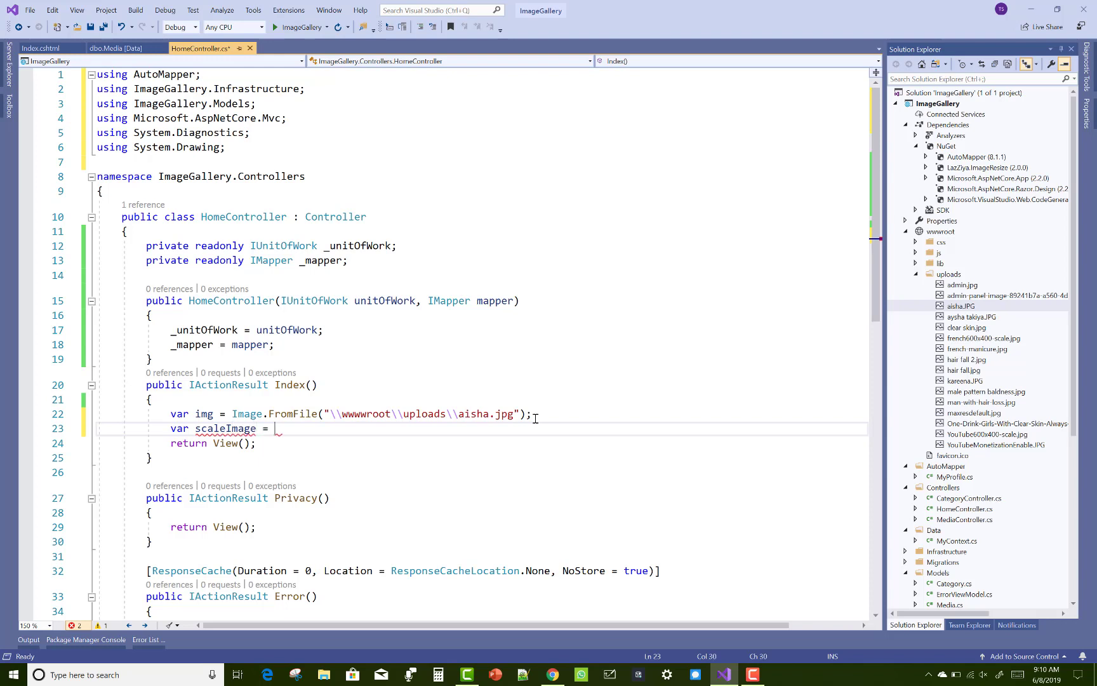
type("img")
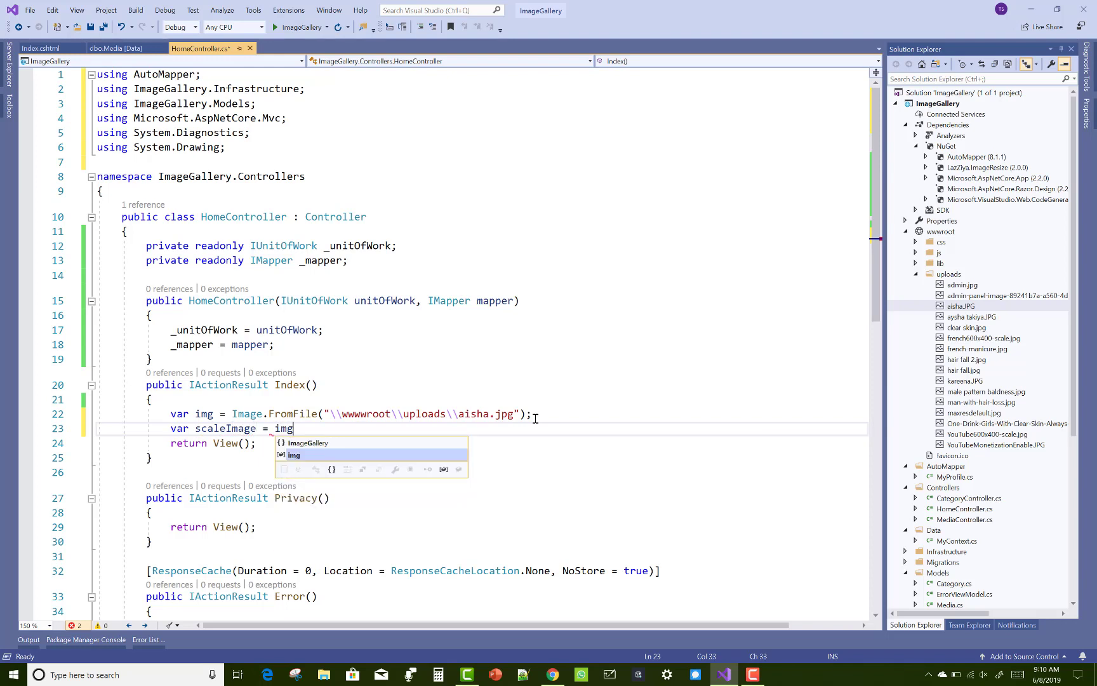
type(".")
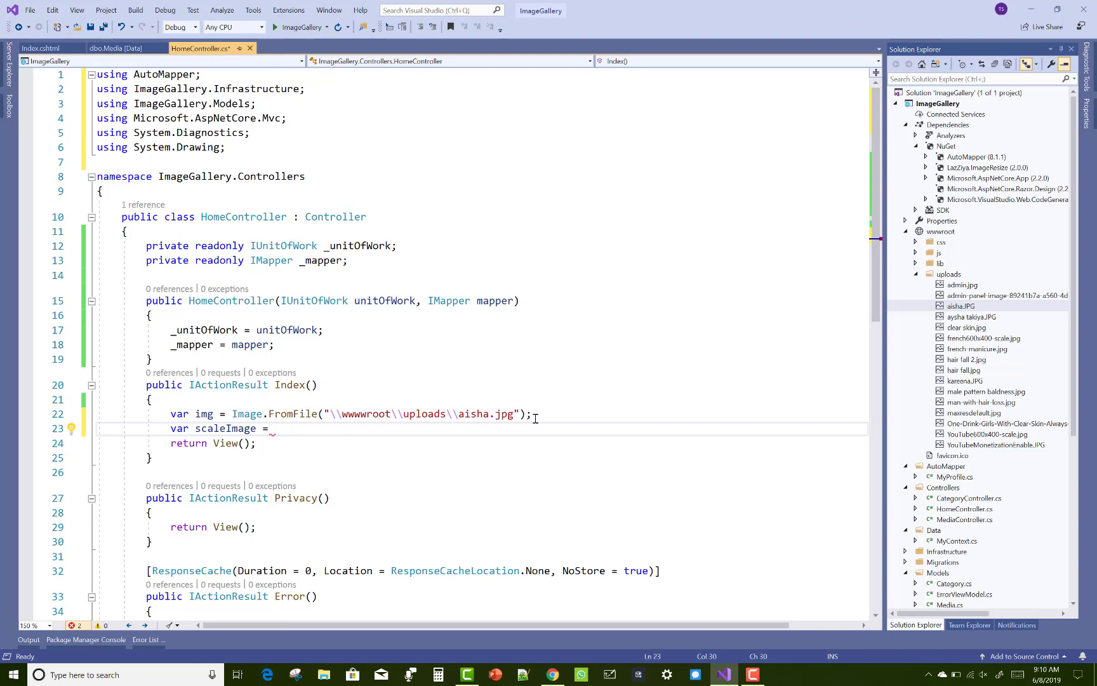
type("ImageR")
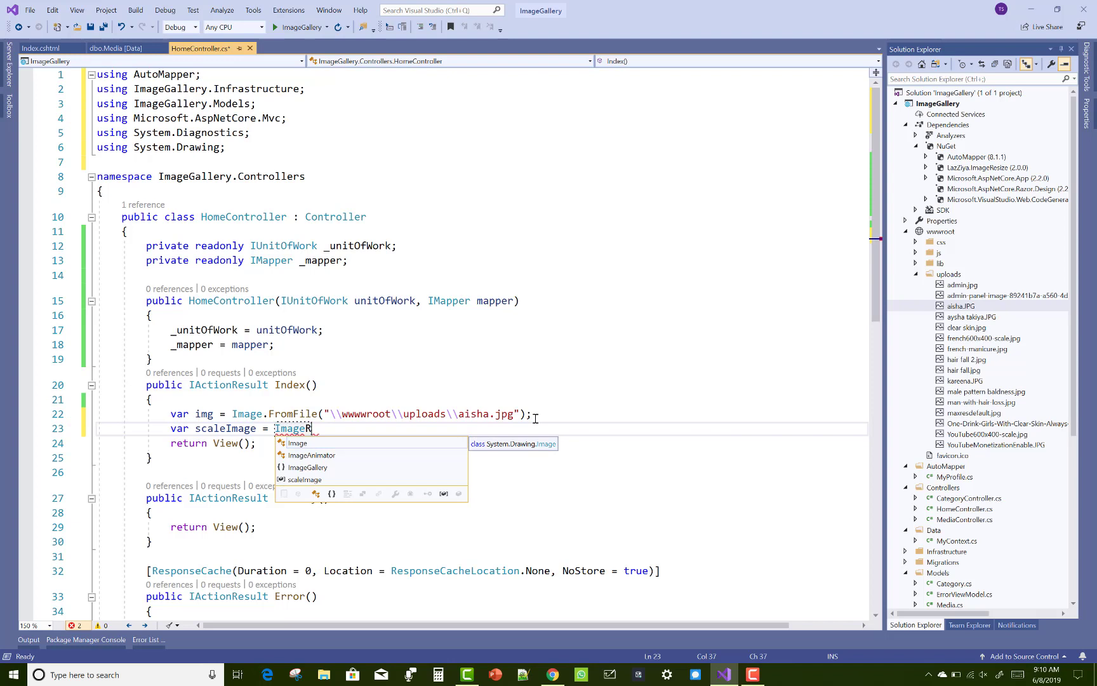
type("esize")
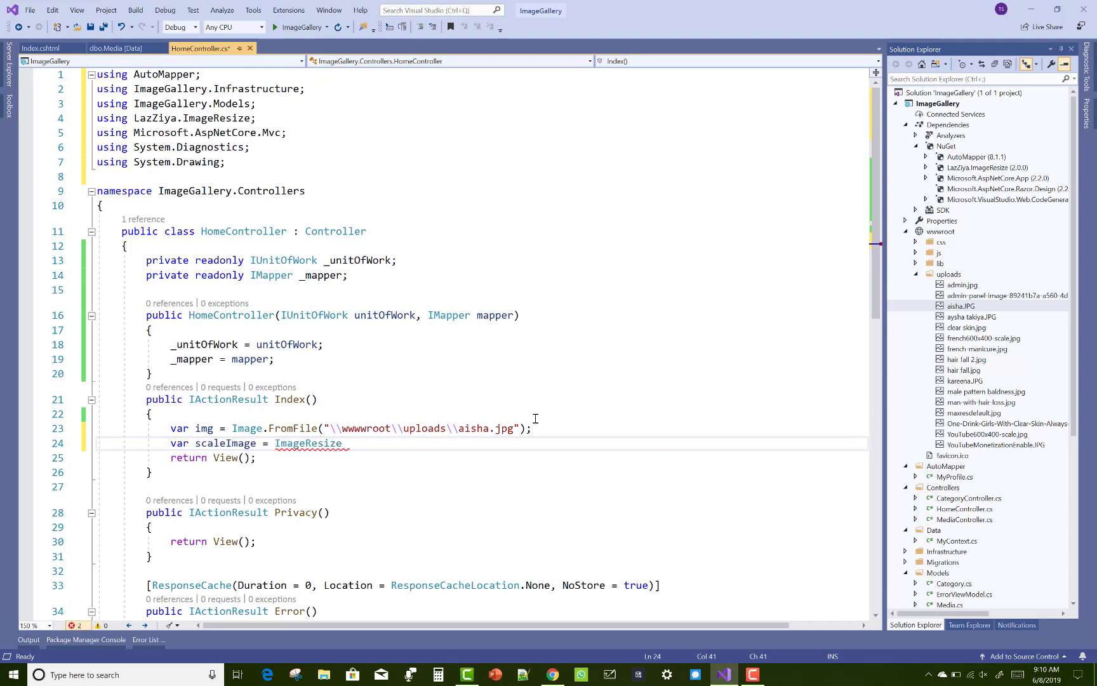
type(".sca")
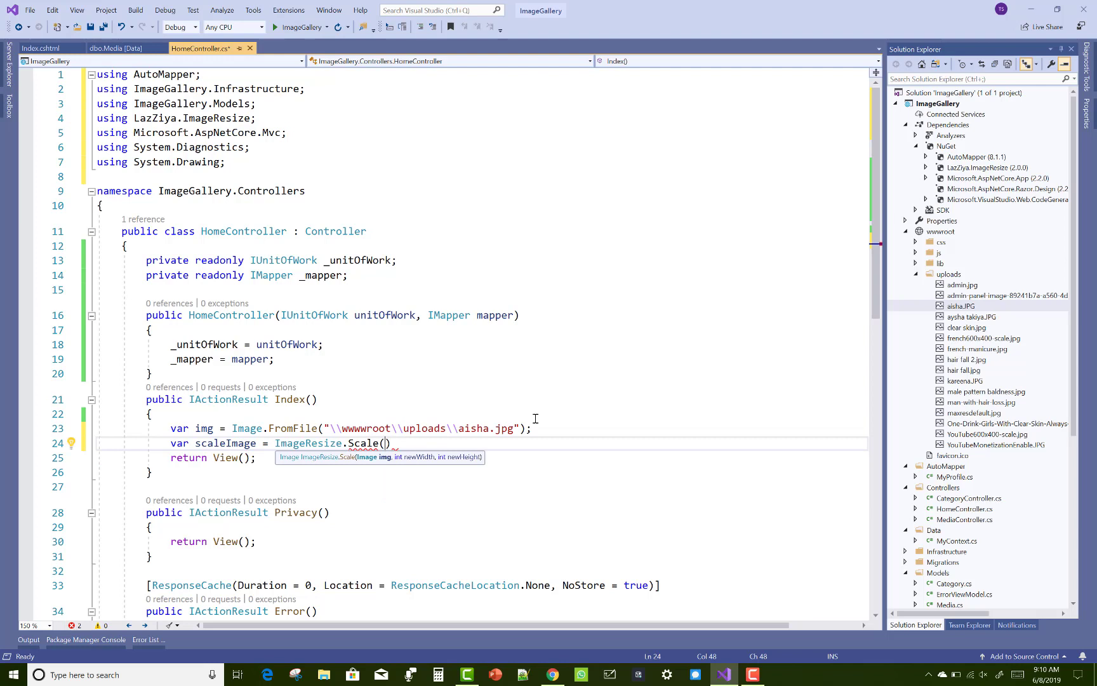
type("img")
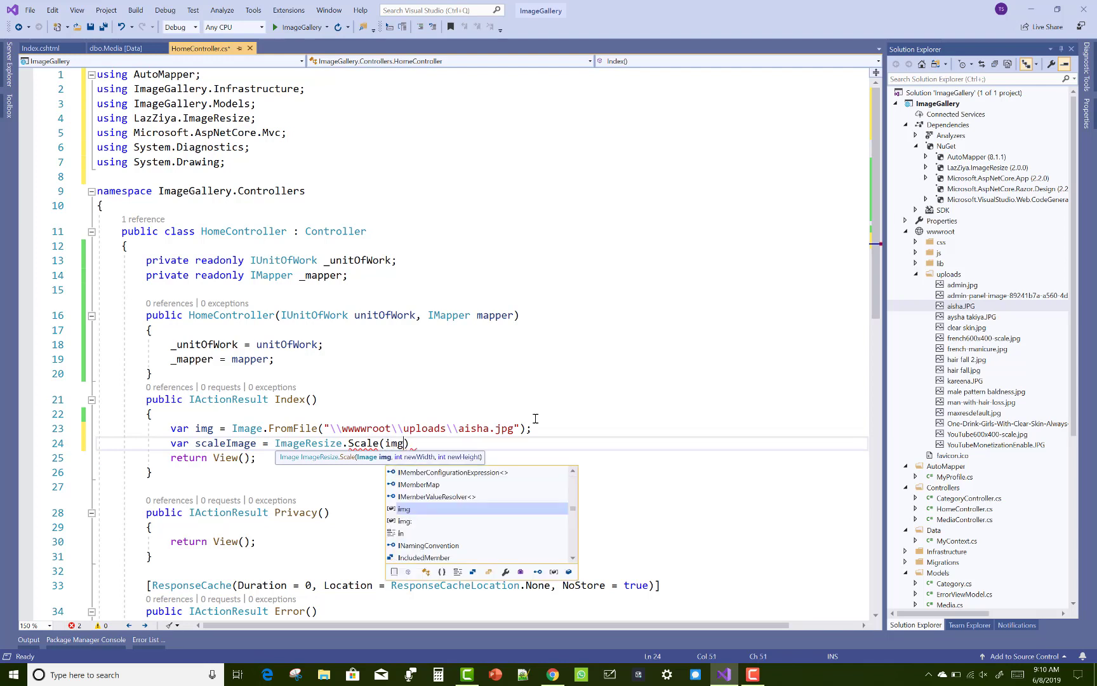
type(",100")
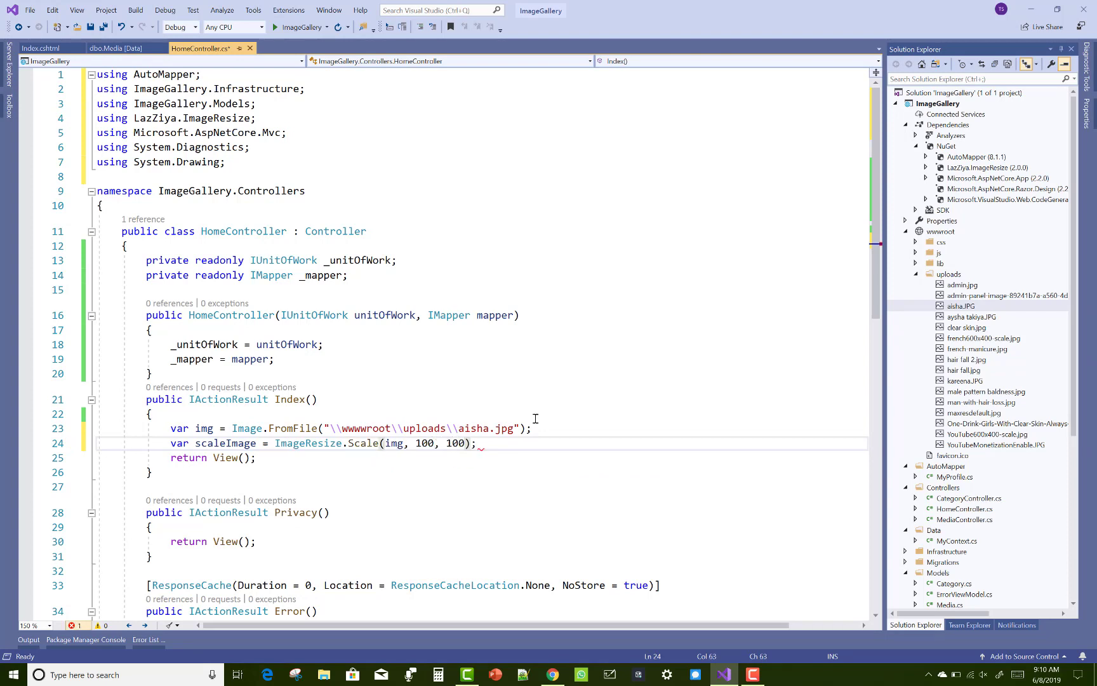
type("scaleImage.")
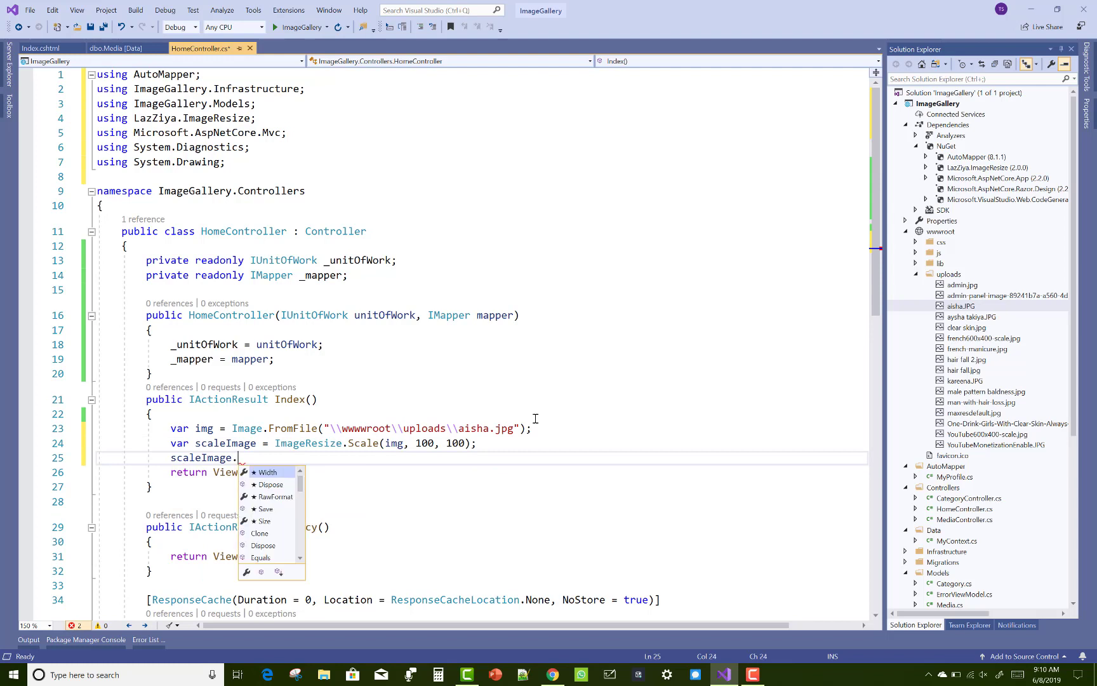
Step: Add scaleImage.SaveAs with the copied uploads path renamed to newaisha.jpg
type("sa")
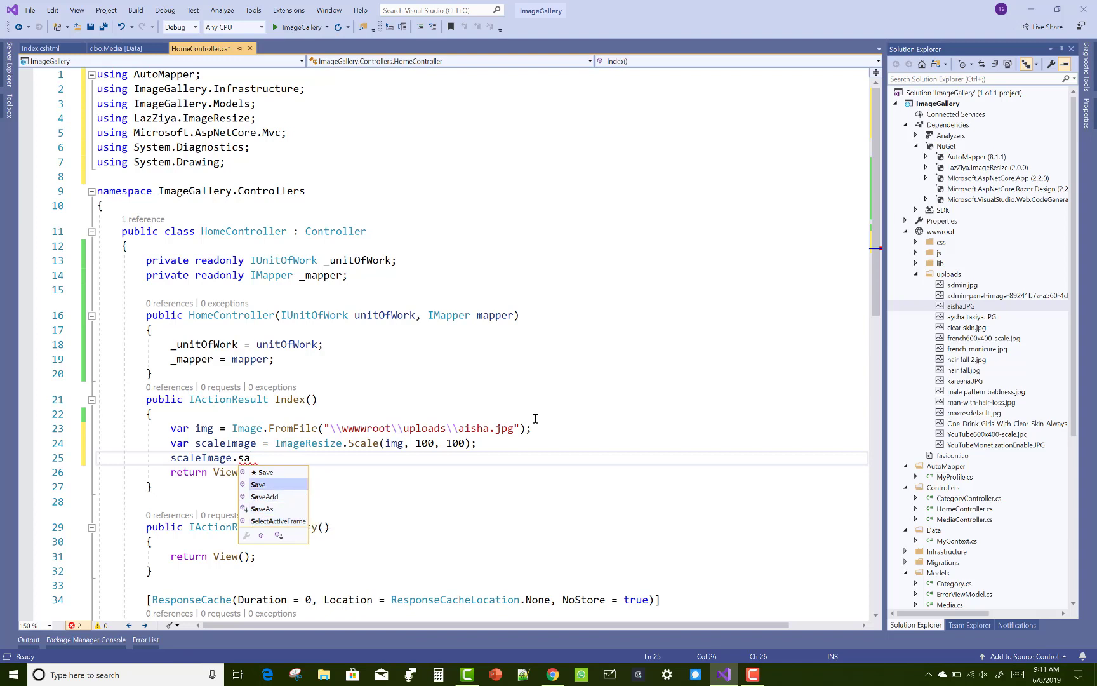
mouse_move(258, 484)
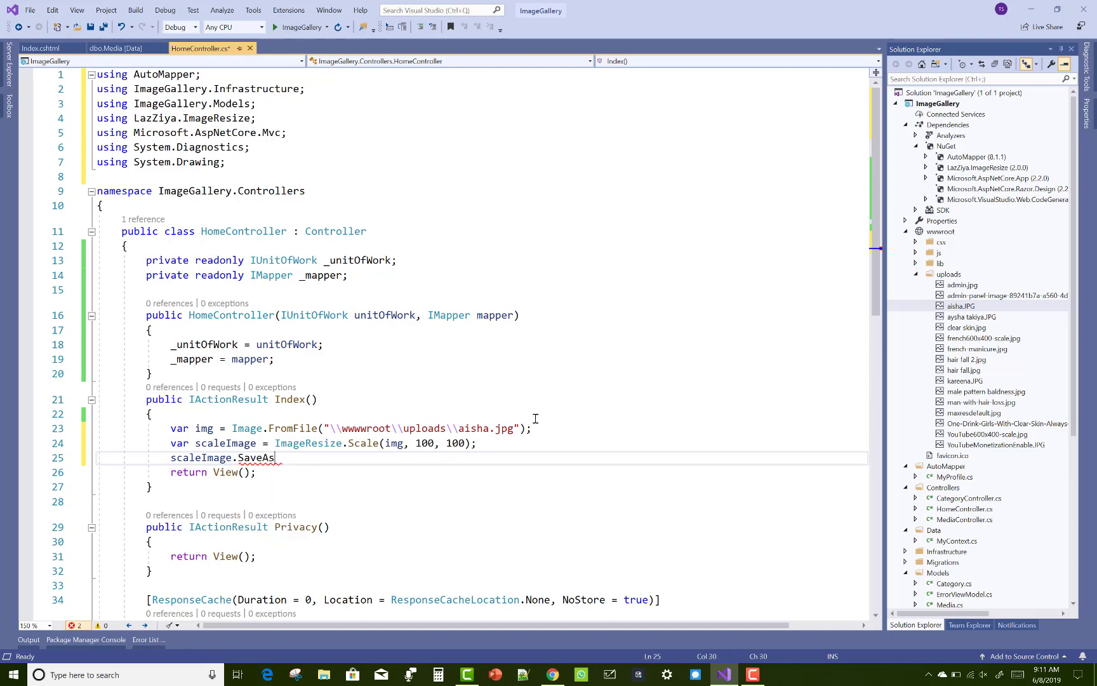
type("()")
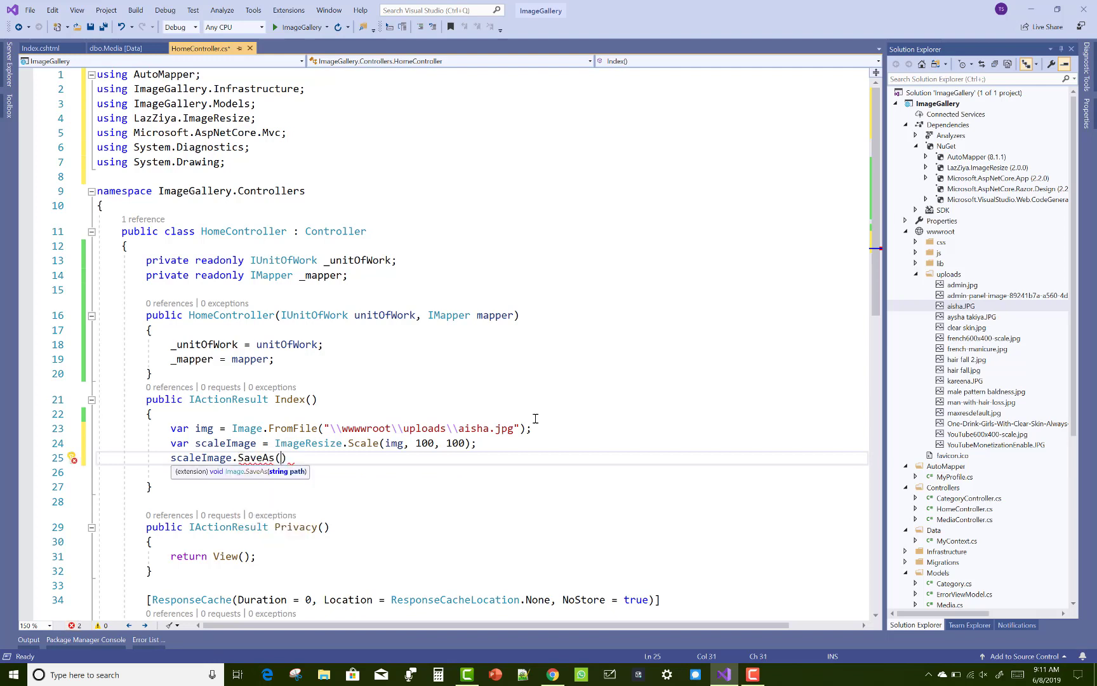
mouse_move(519, 428)
type("\"\\\\wwwroot\\\\uploads\\\\aisha.jpg\"")
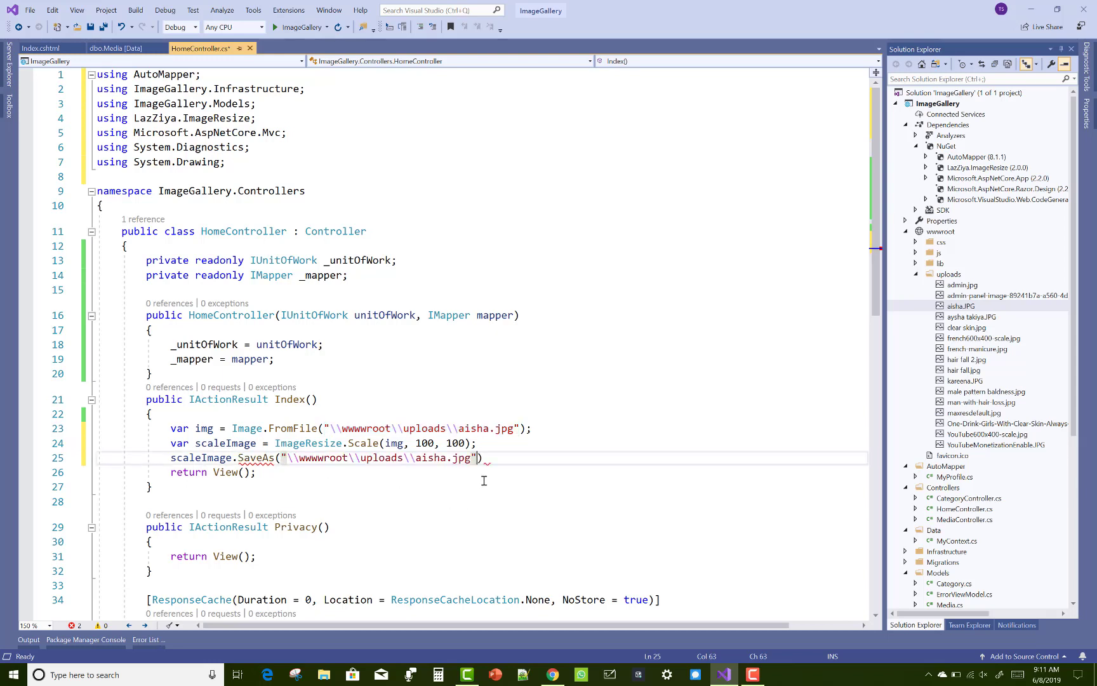
left_click(417, 459)
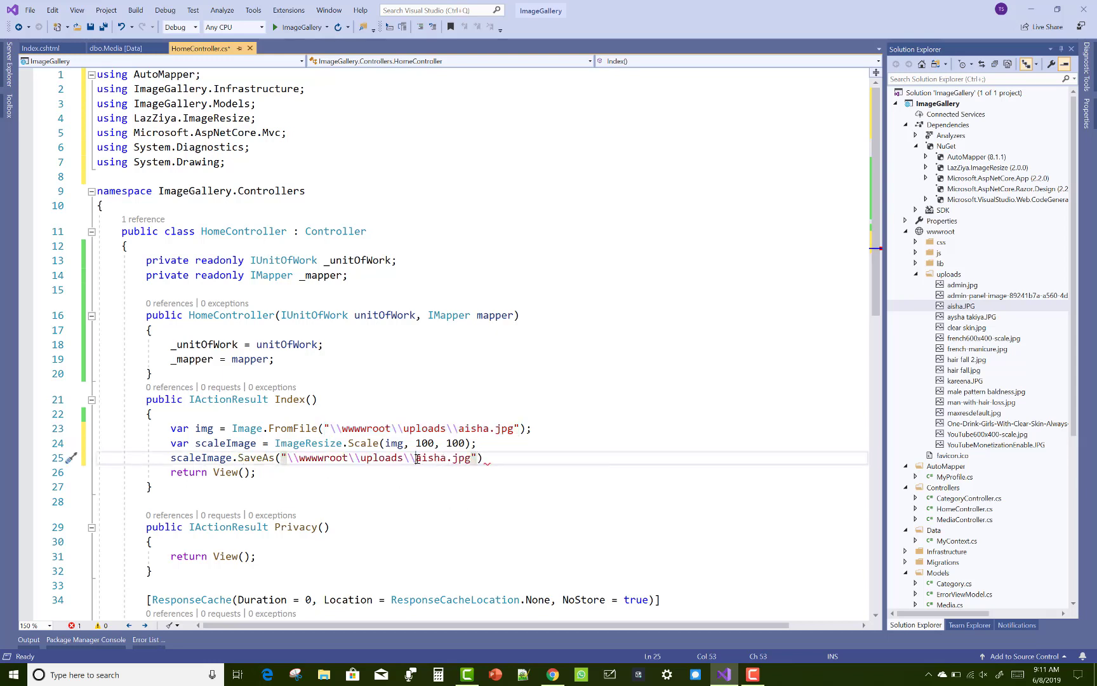
type("new")
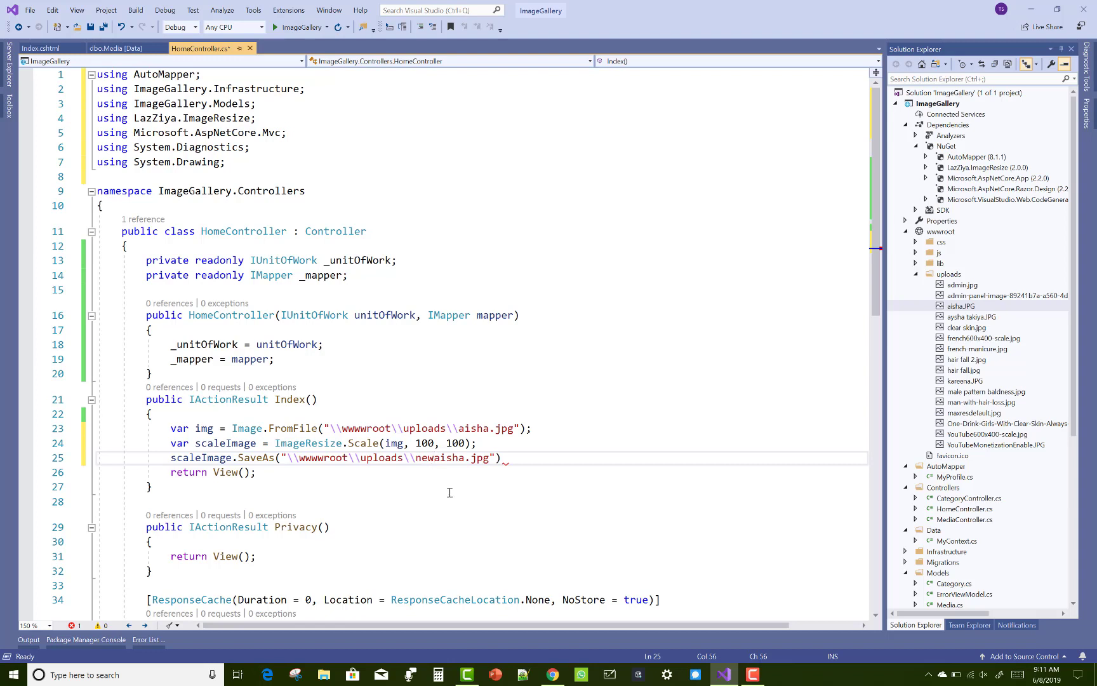
left_click(532, 460)
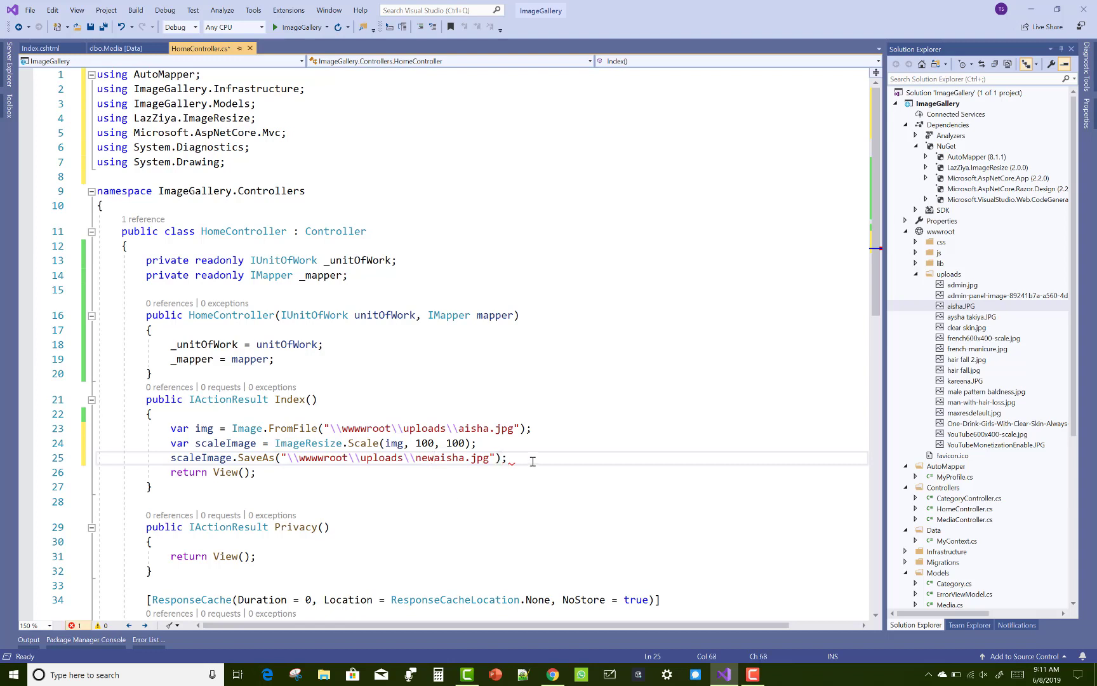
left_click(90, 27)
type("JPG")
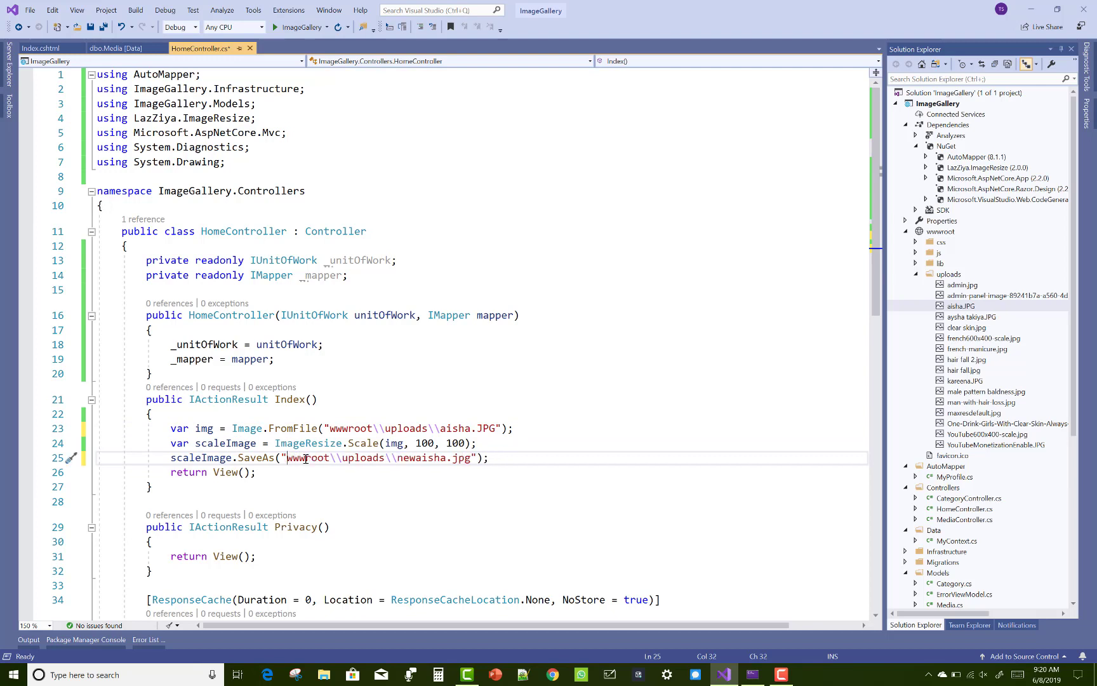
mouse_move(91, 27)
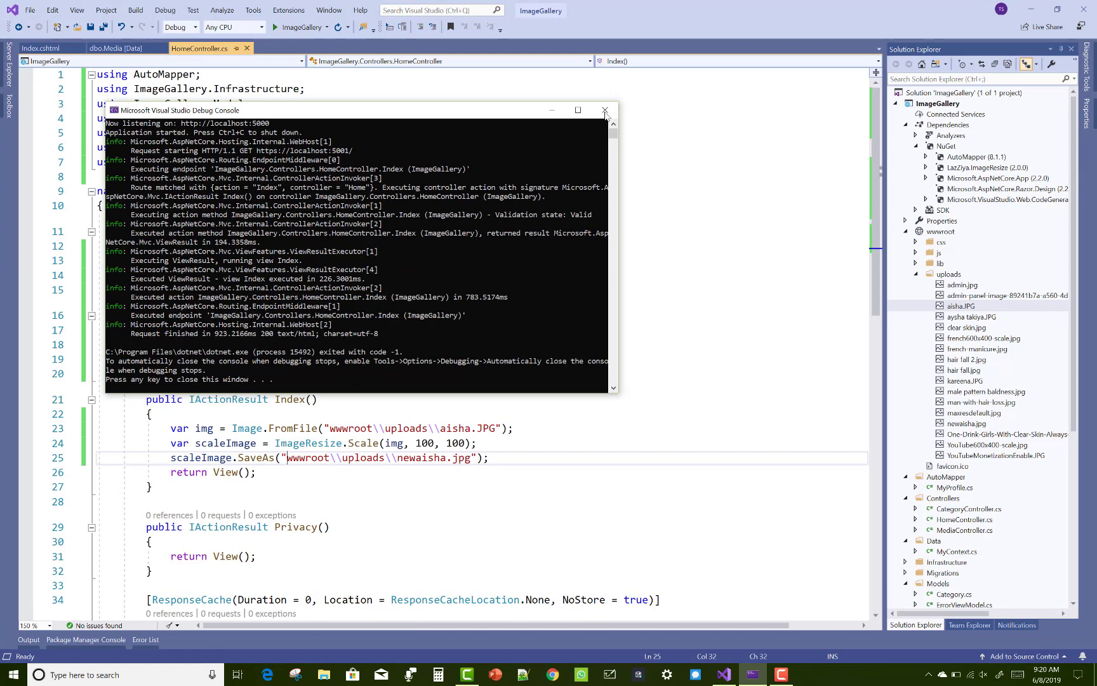
Step: Close the debug console after running and check newaisha.jpg in the uploads folder
left_click(604, 110)
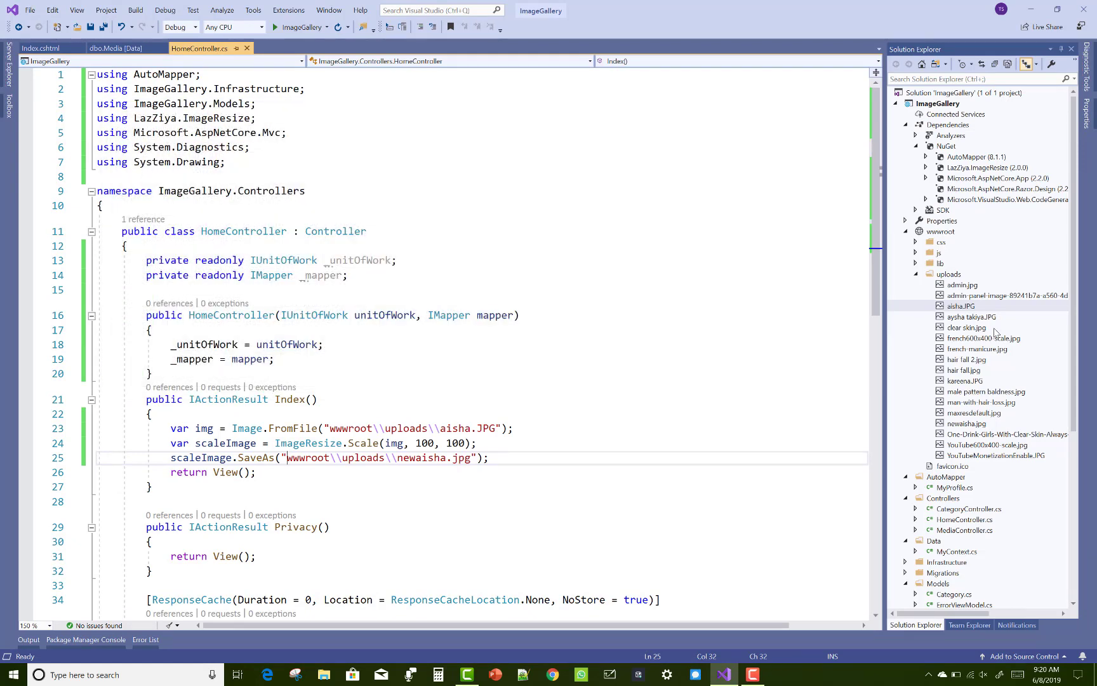
mouse_move(941, 406)
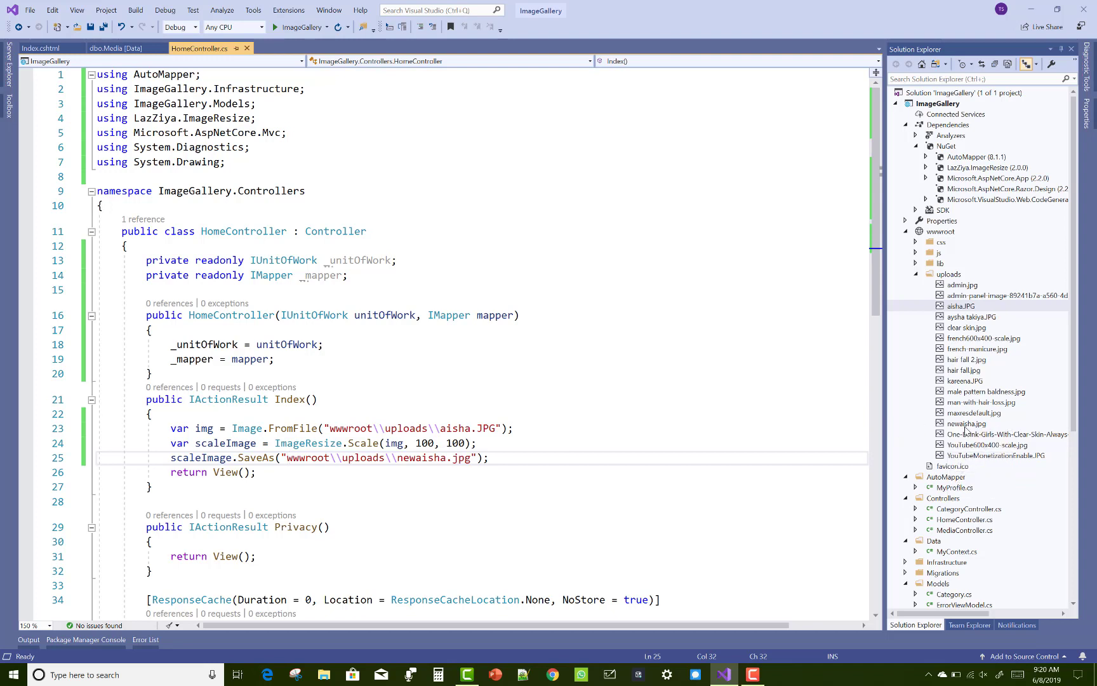
right_click(967, 412)
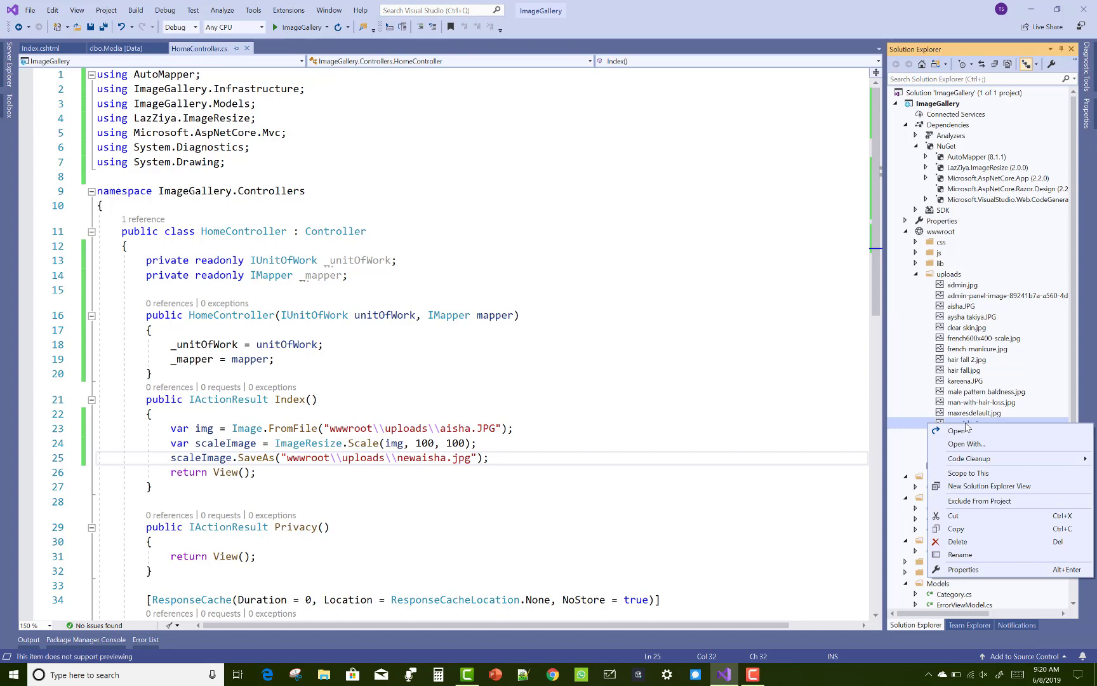
left_click(964, 569)
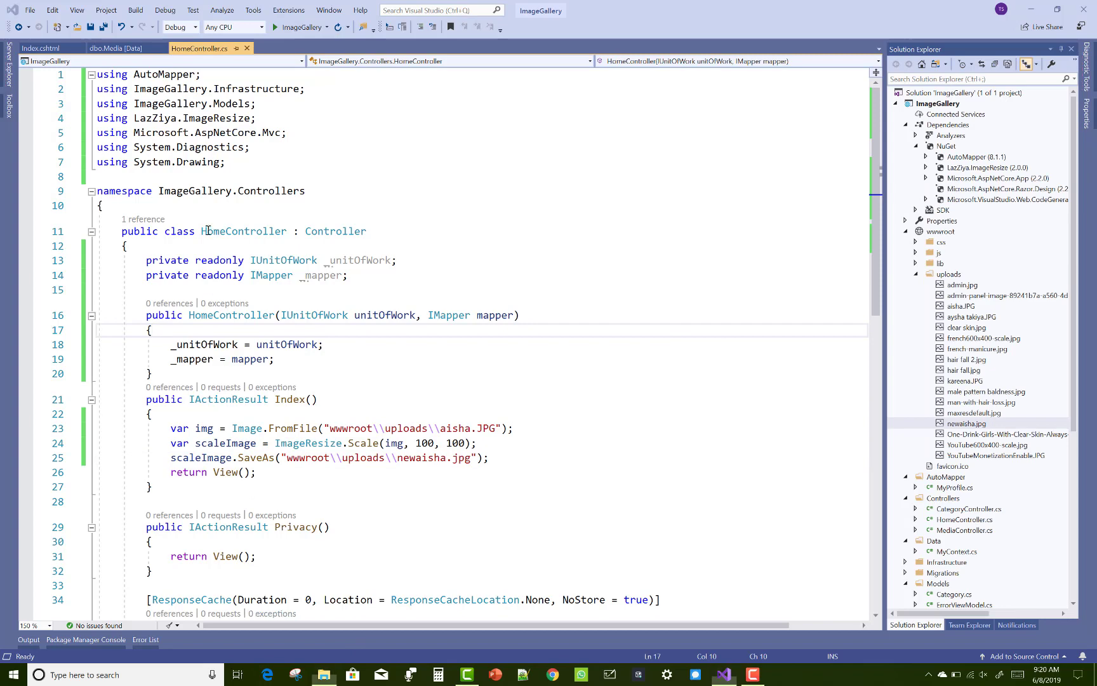
Step: In File Explorer, open C: > Users > user folder > source > repos
left_click(323, 674)
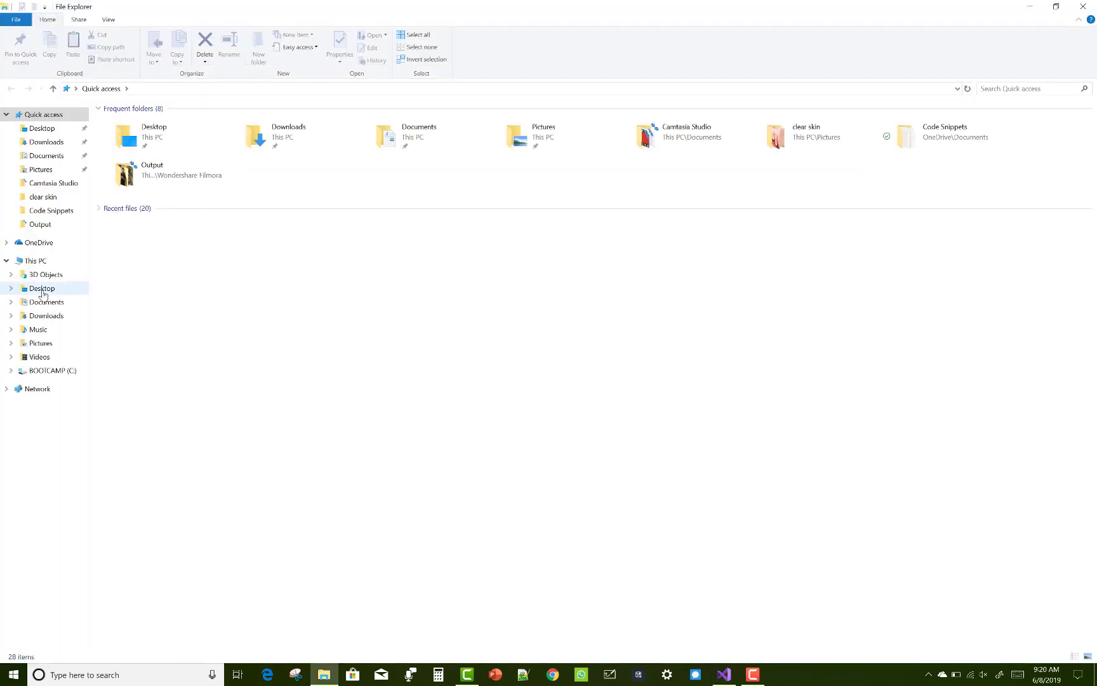
left_click(35, 261)
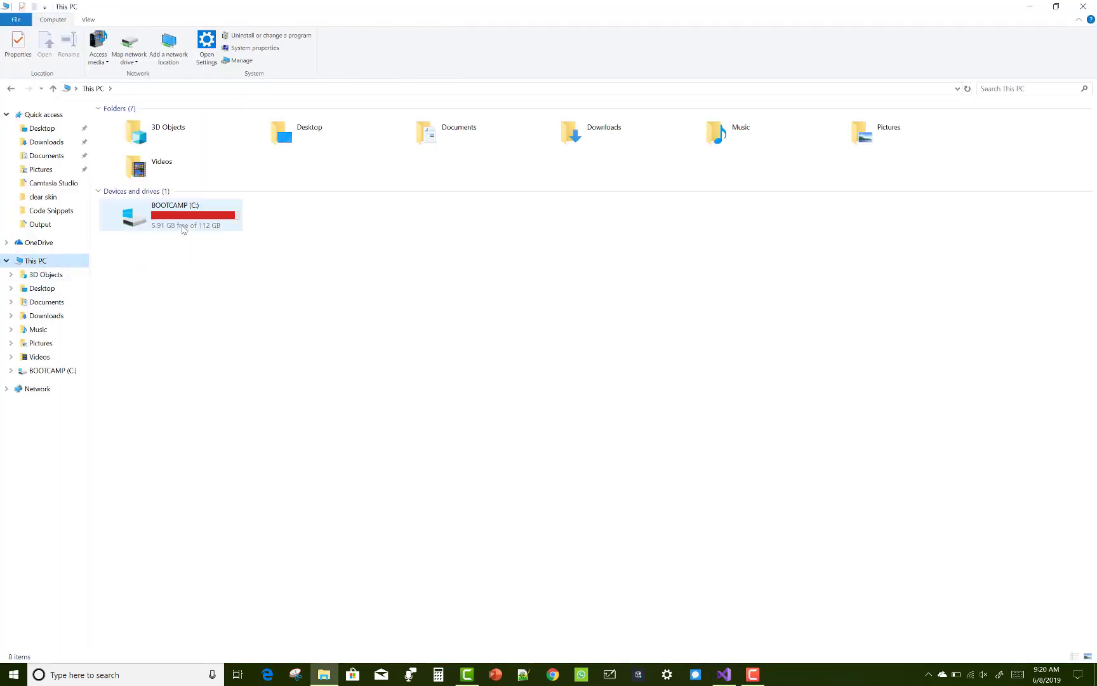
double_click(175, 214)
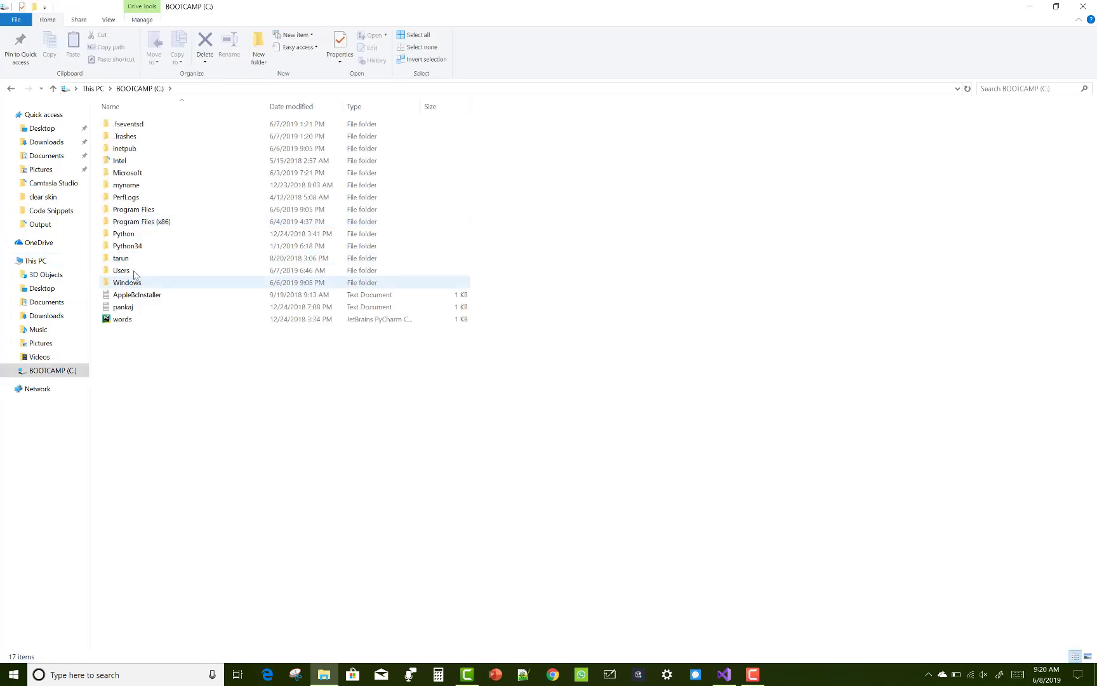
double_click(121, 270)
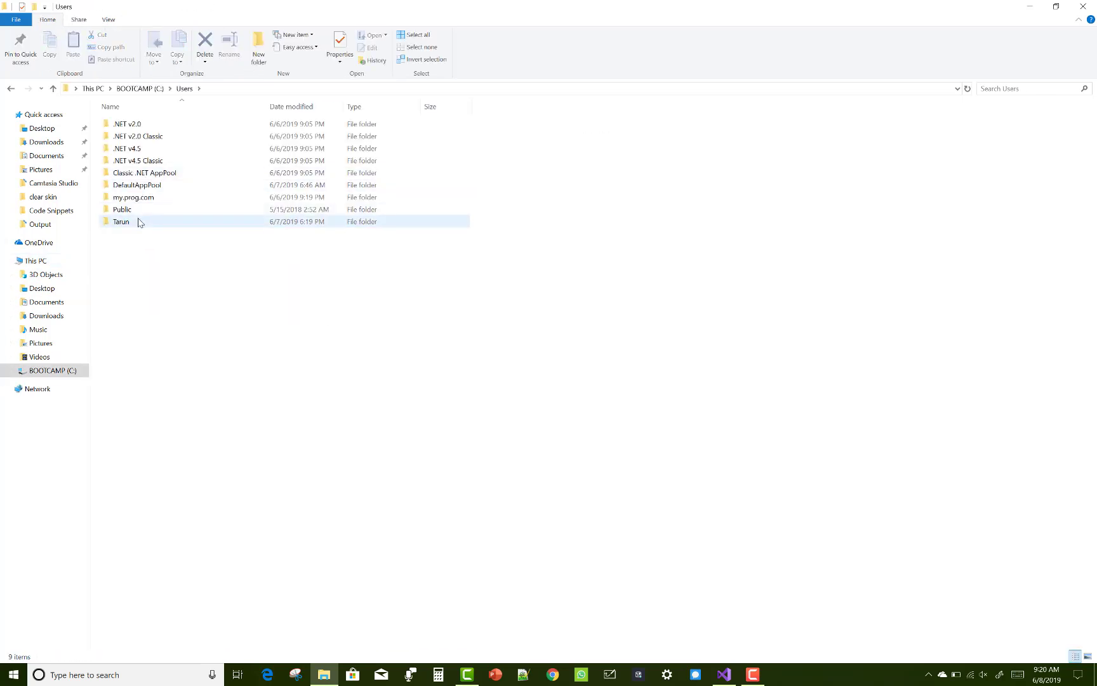
double_click(121, 221)
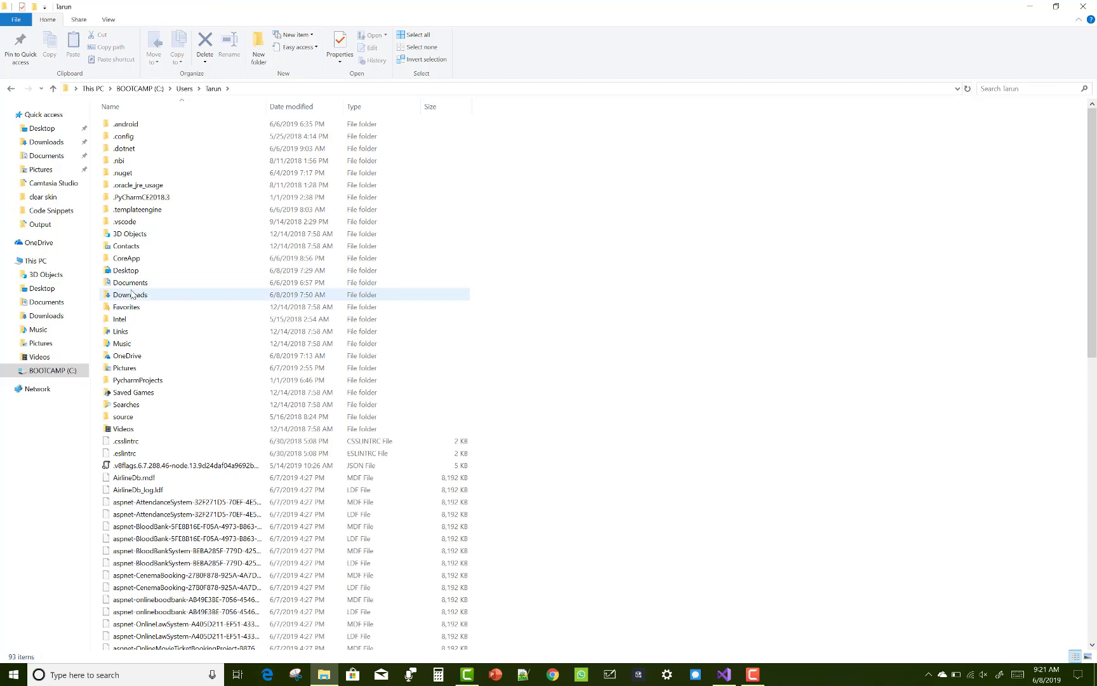
double_click(123, 417)
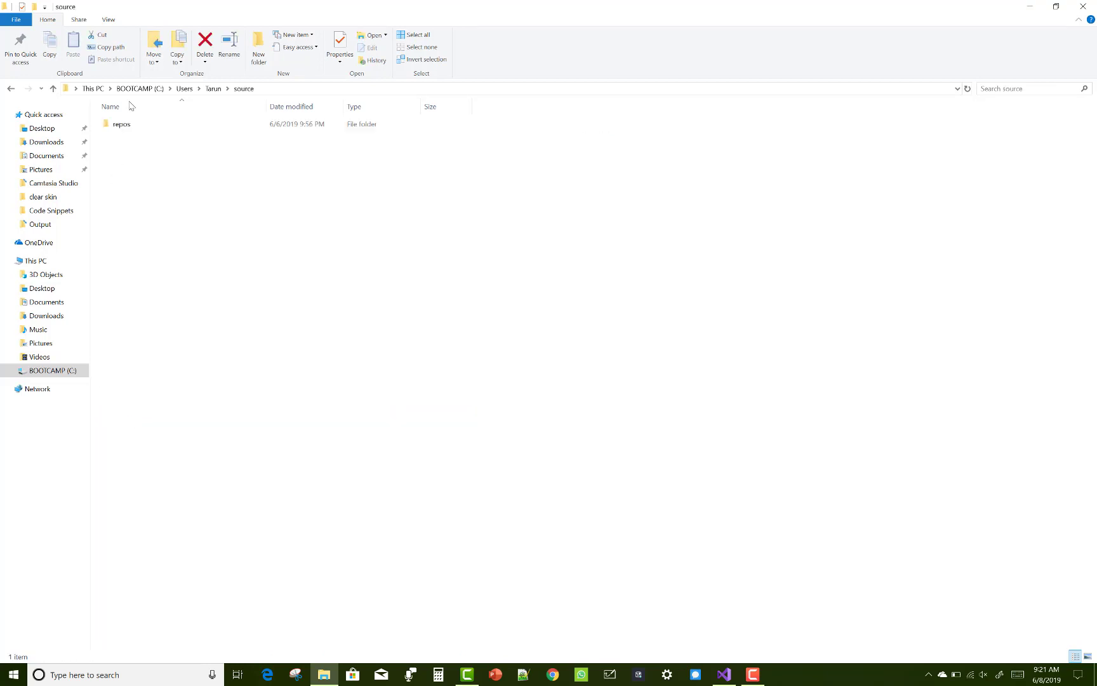
double_click(122, 124)
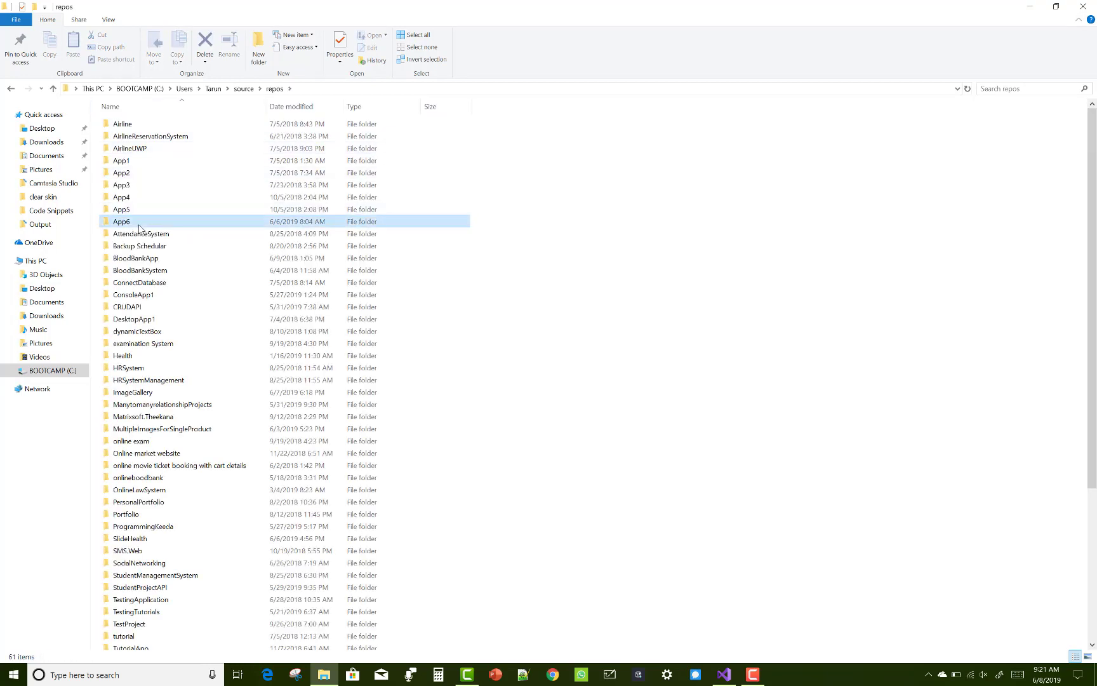
Step: Open the ImageGallery project folder and its wwwroot folder
left_click(122, 221)
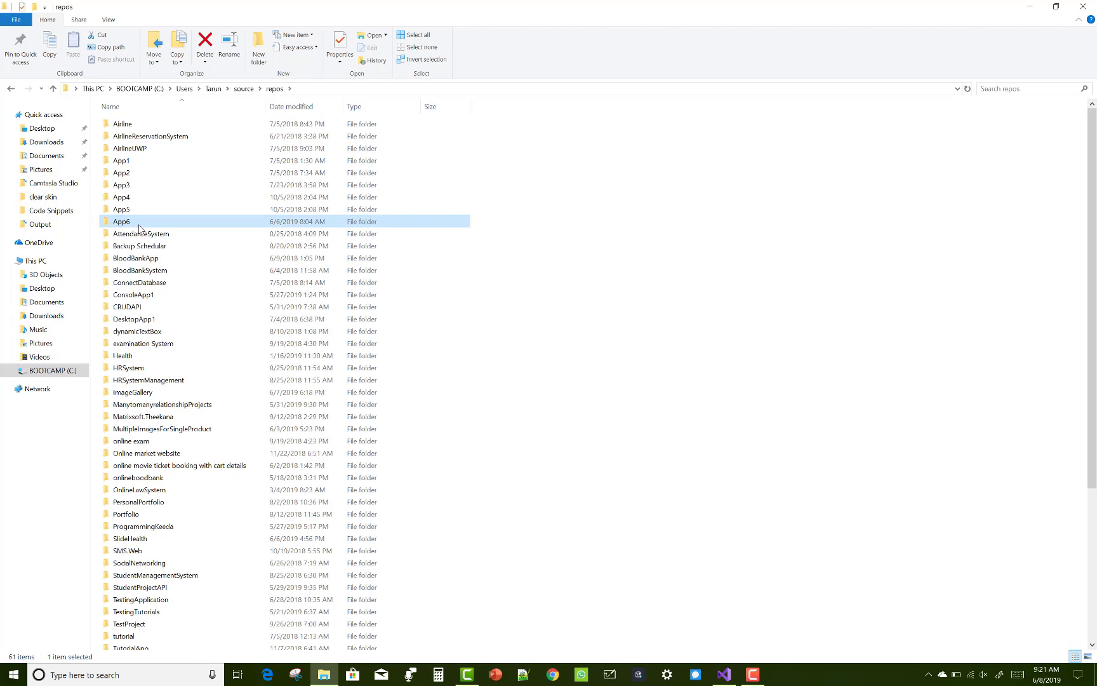
left_click(133, 391)
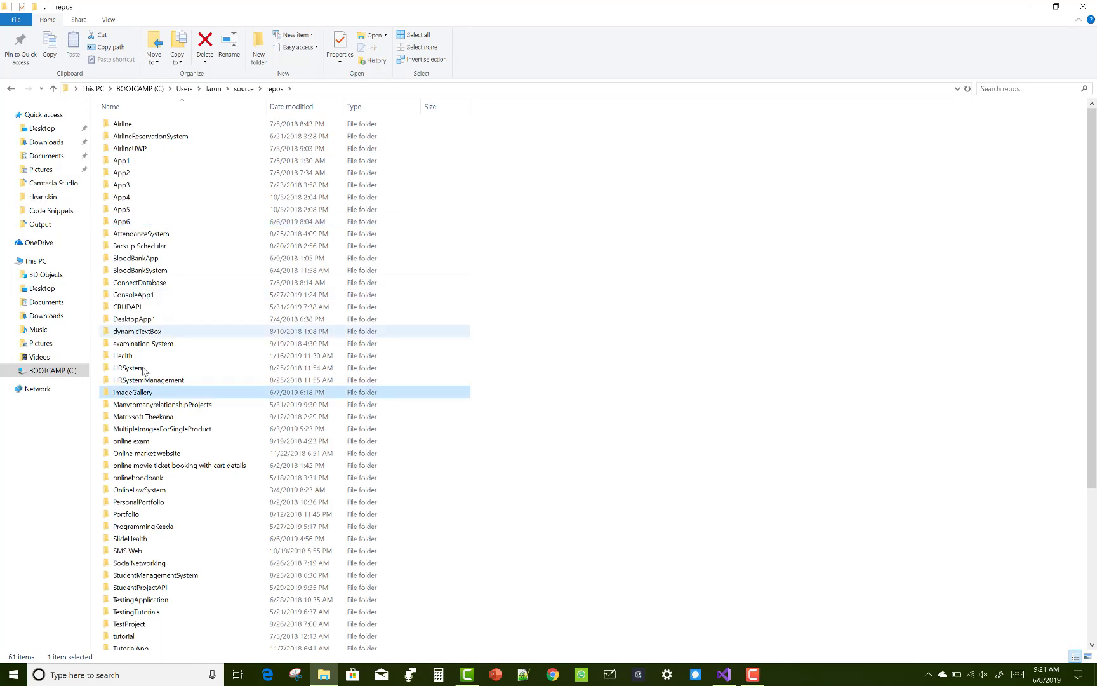
double_click(131, 392)
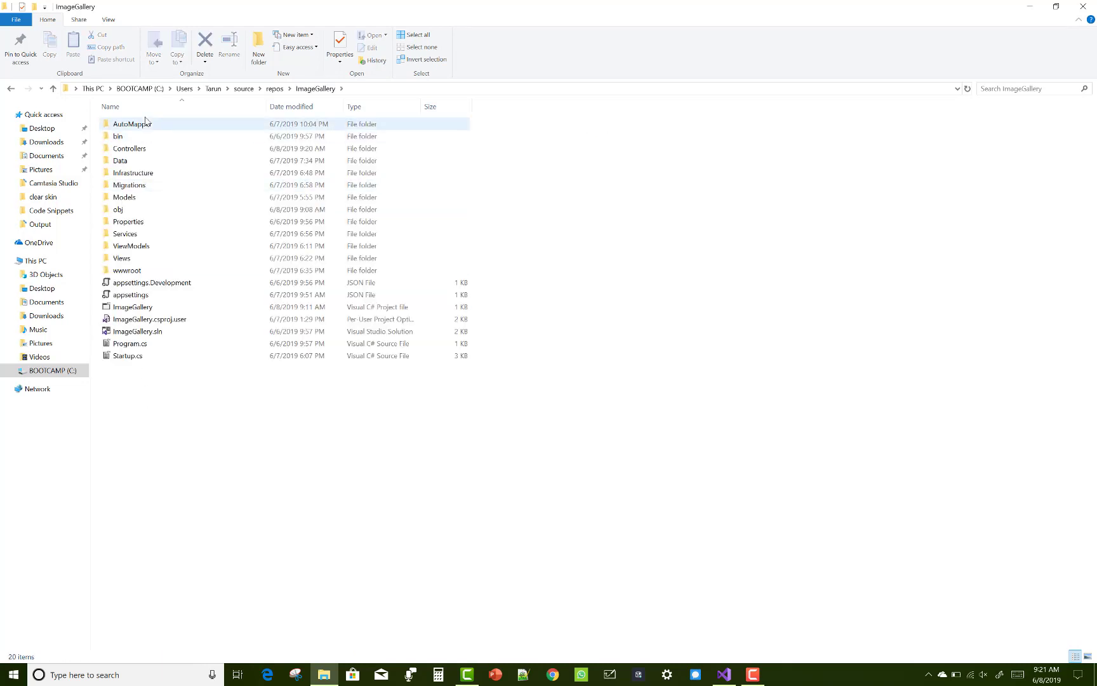
left_click(126, 270)
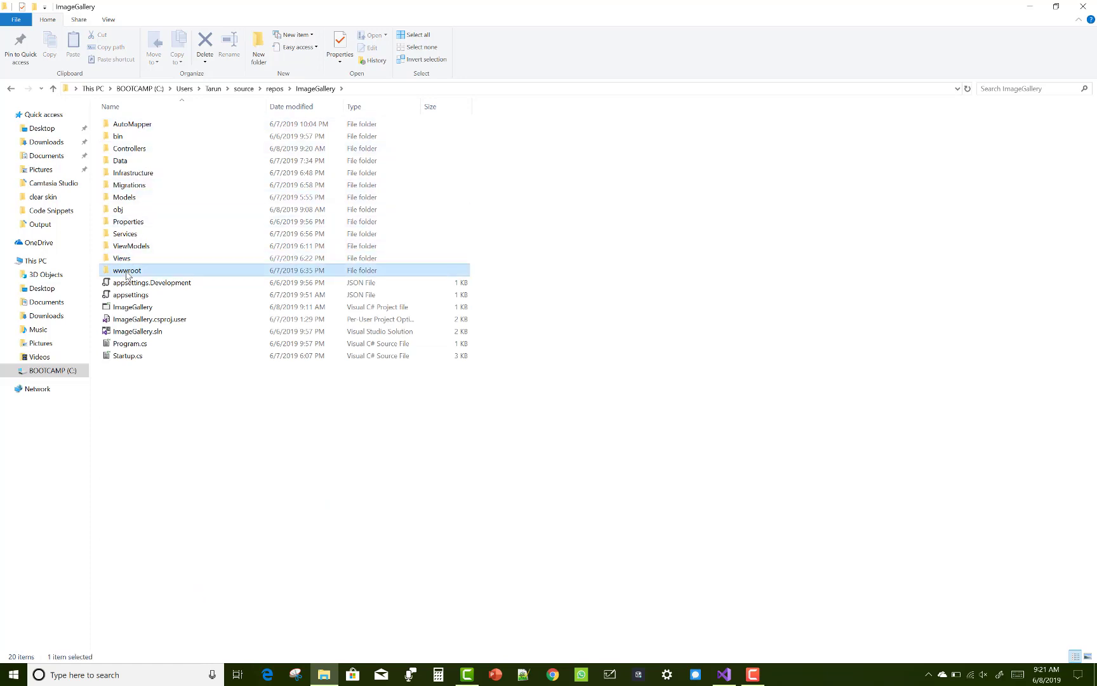
double_click(126, 270)
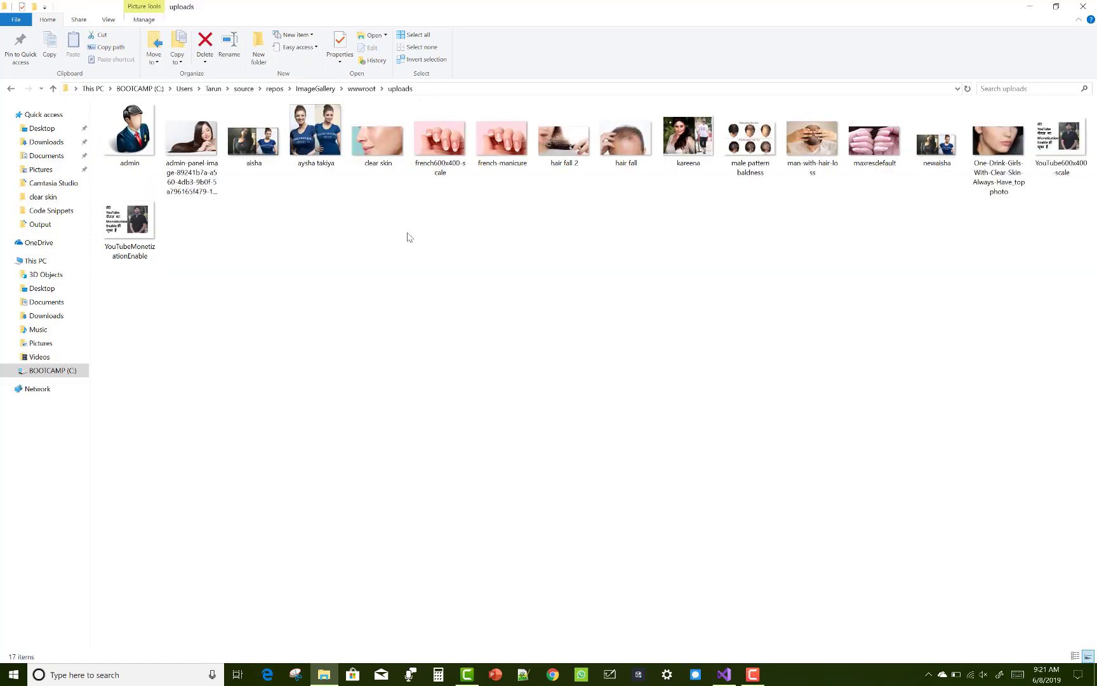
left_click(129, 219)
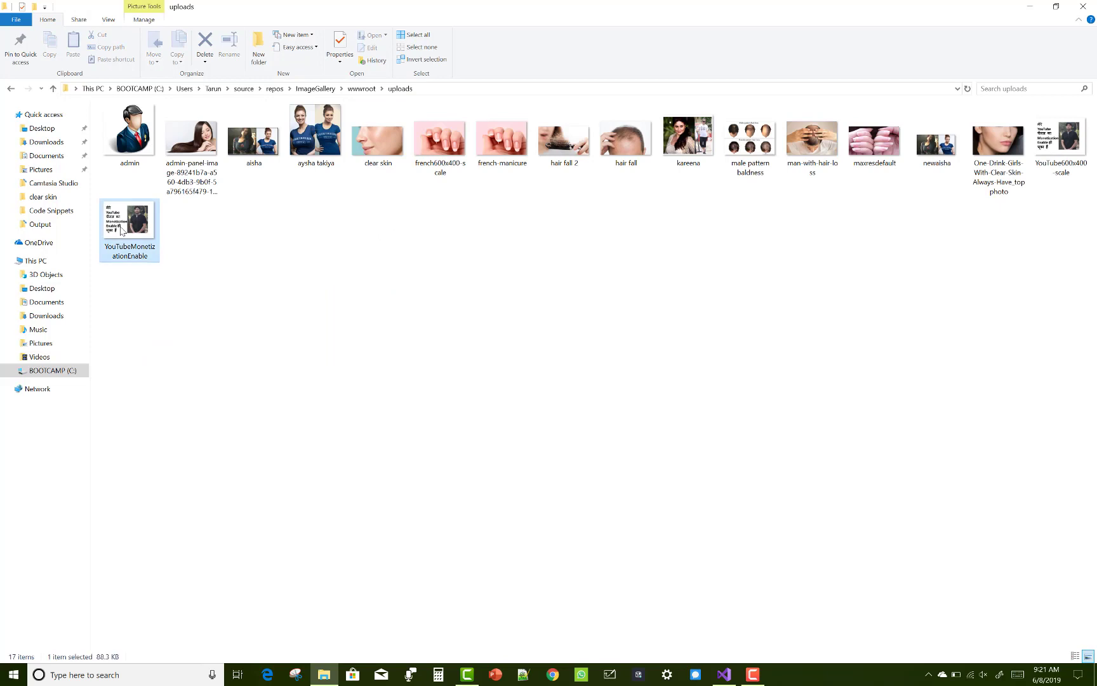
left_click(935, 135)
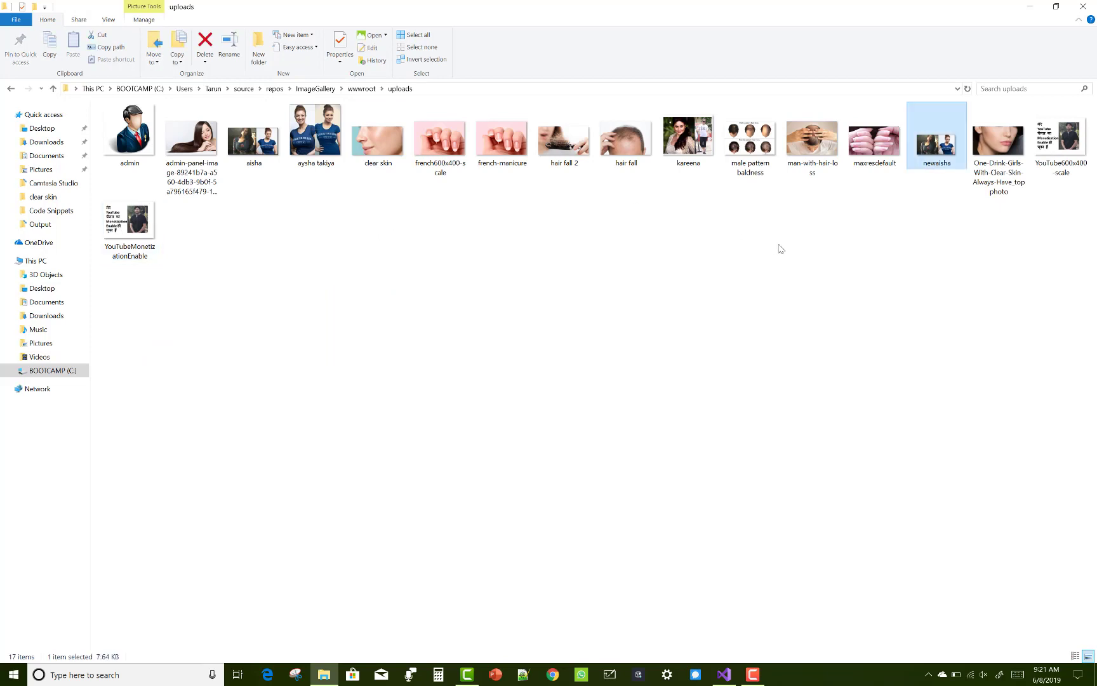
right_click(935, 136)
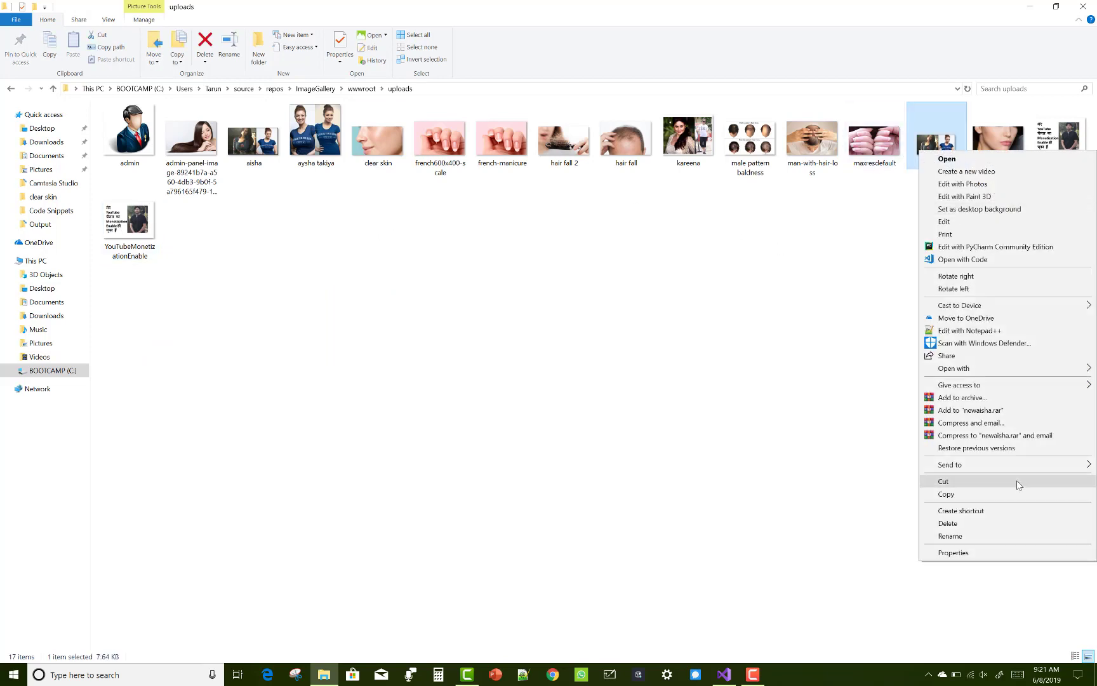
left_click(953, 553)
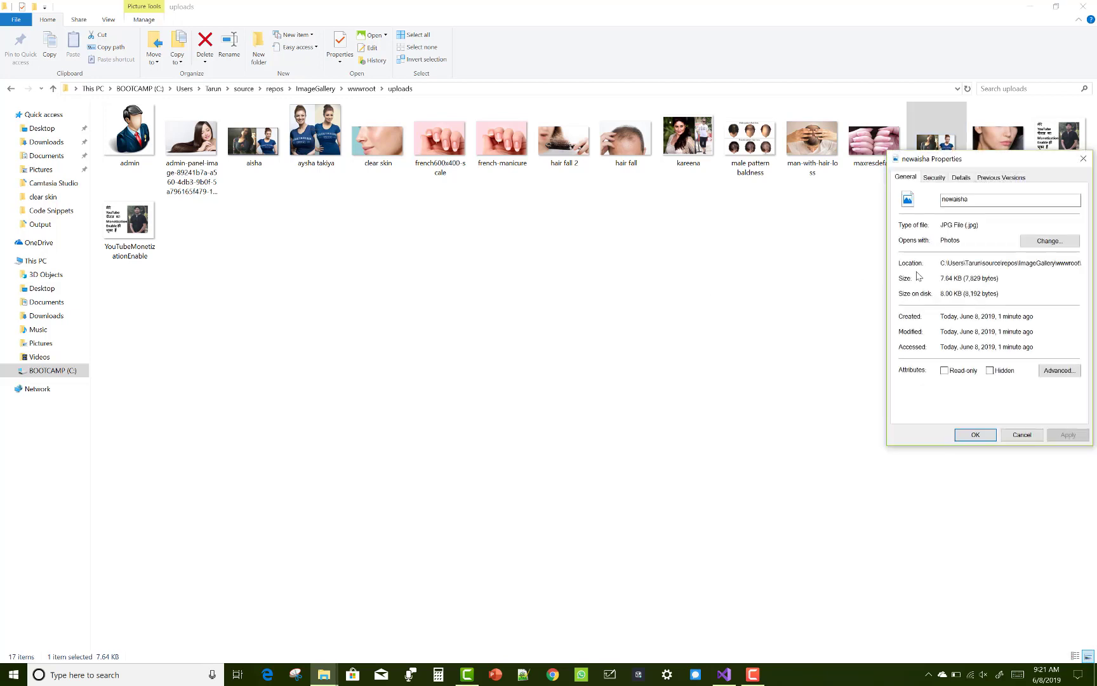
left_click(961, 177)
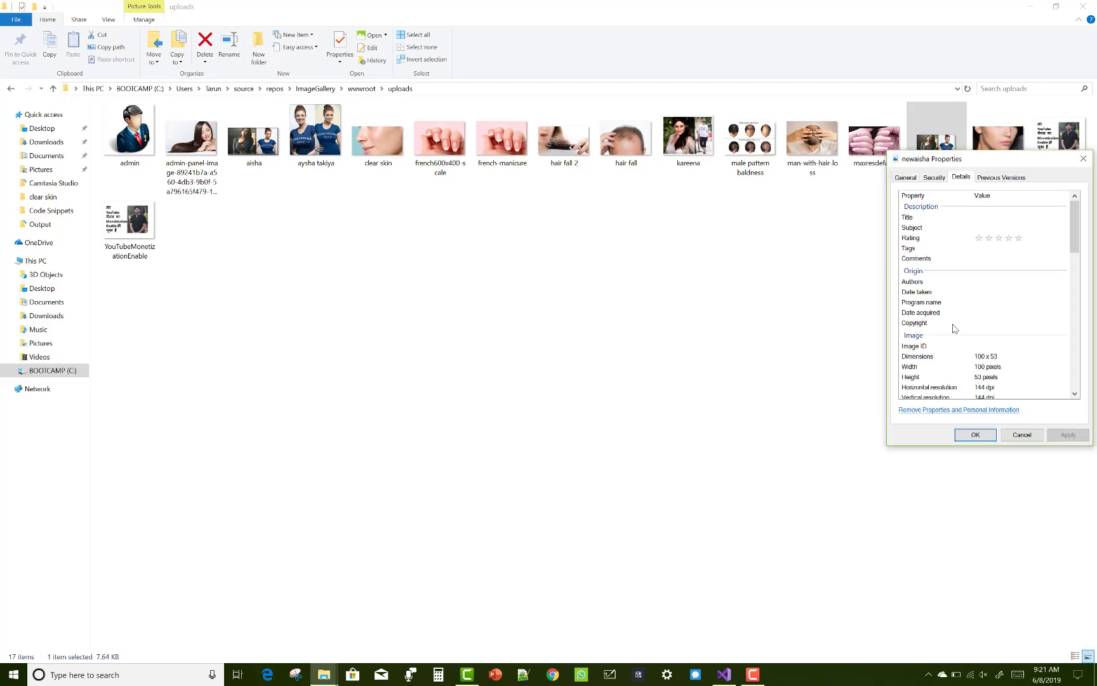
mouse_move(980, 362)
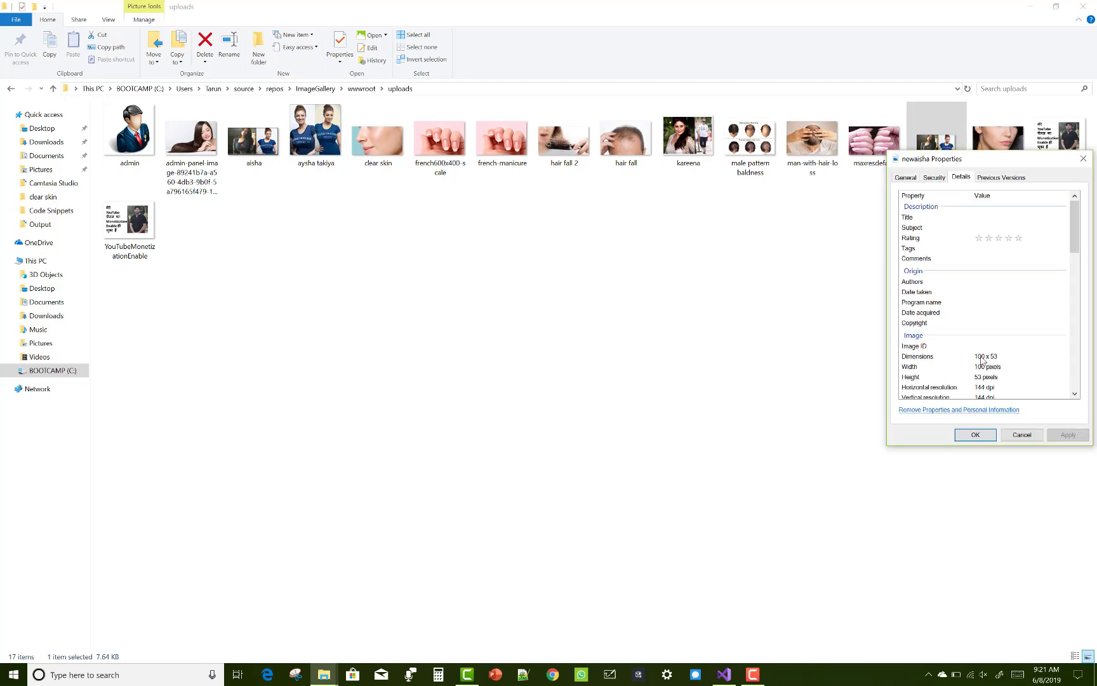
mouse_move(1014, 372)
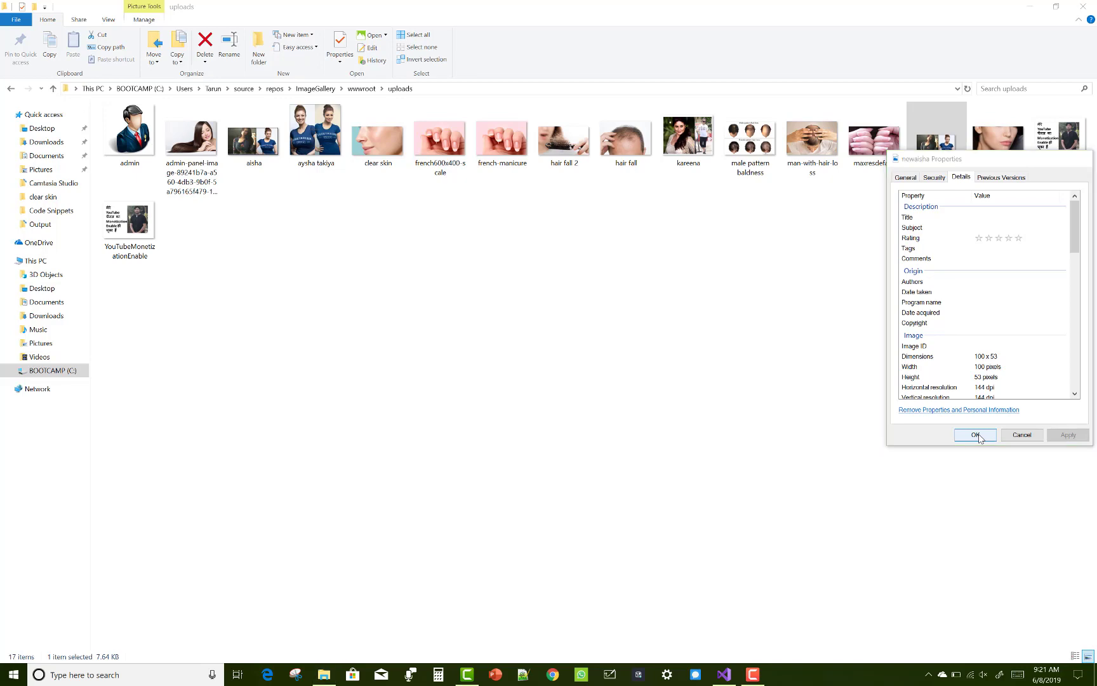
left_click(975, 434)
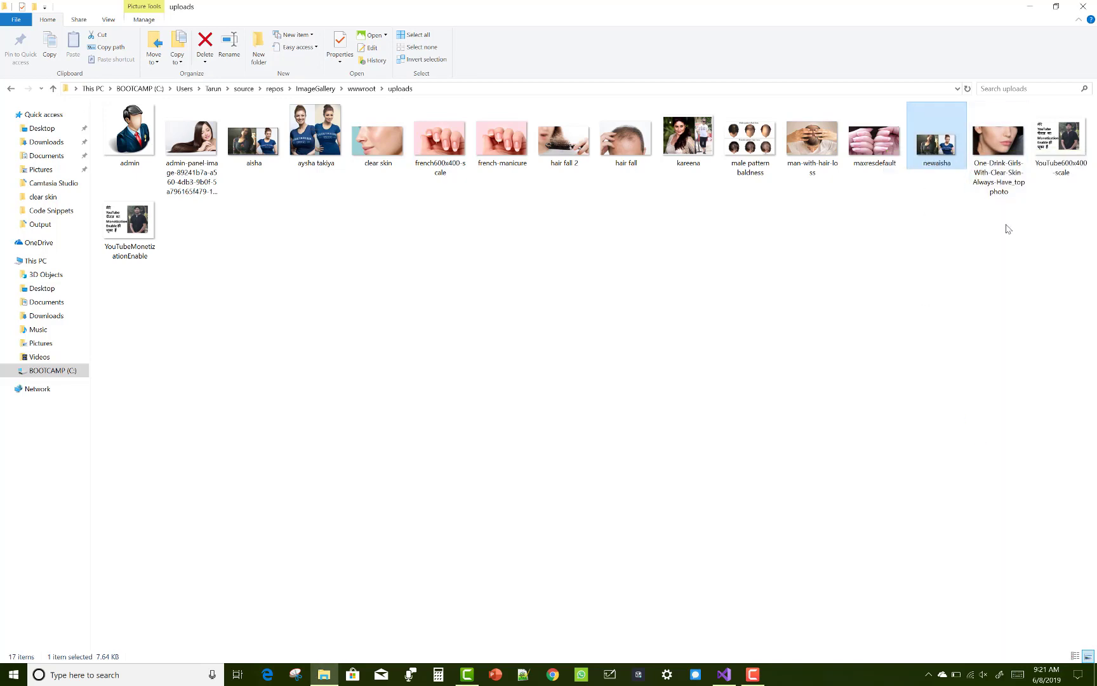
left_click(723, 674)
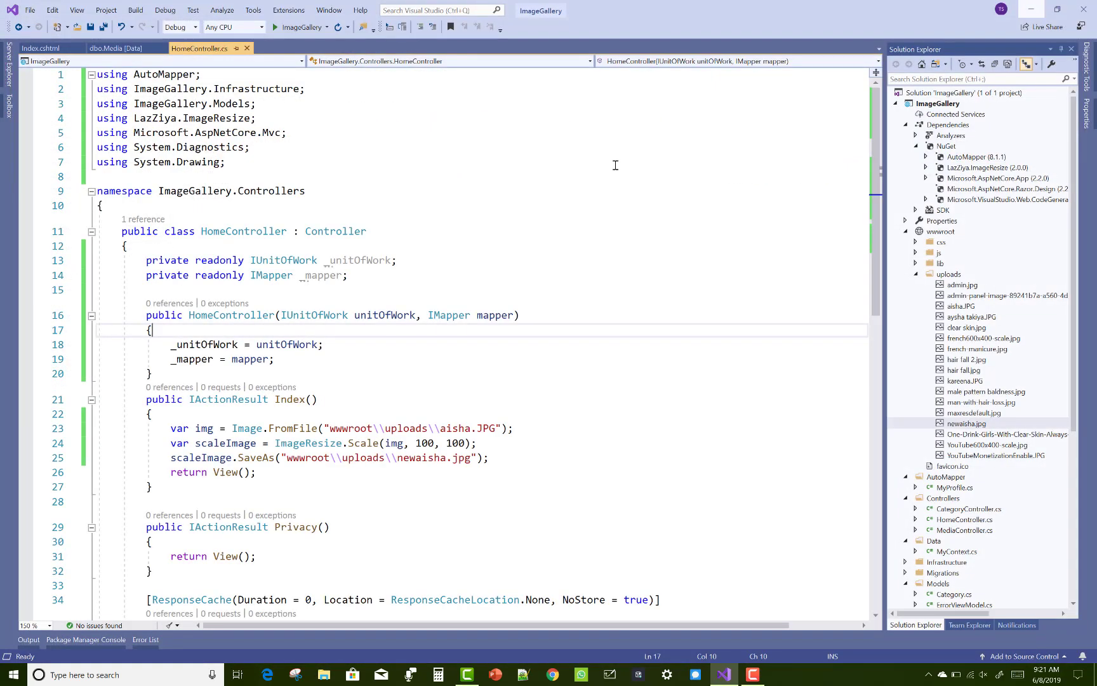
Step: Place the cursor on the ImageResize.Scale(img, 100, 100) line to edit it
left_click(438, 443)
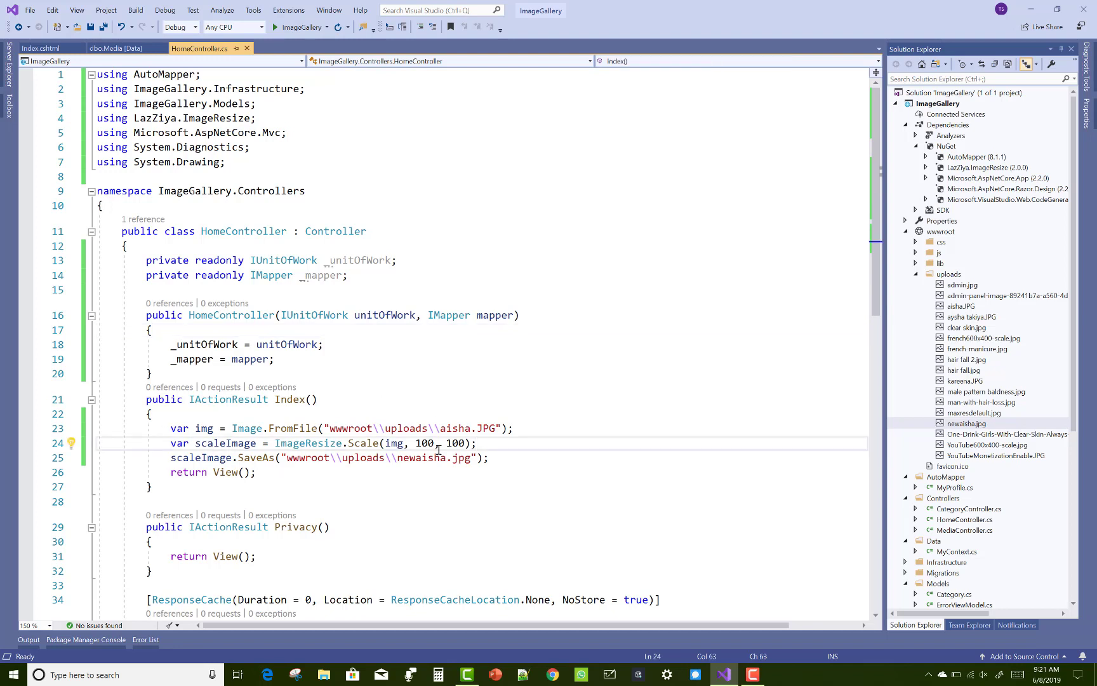
mouse_move(589, 455)
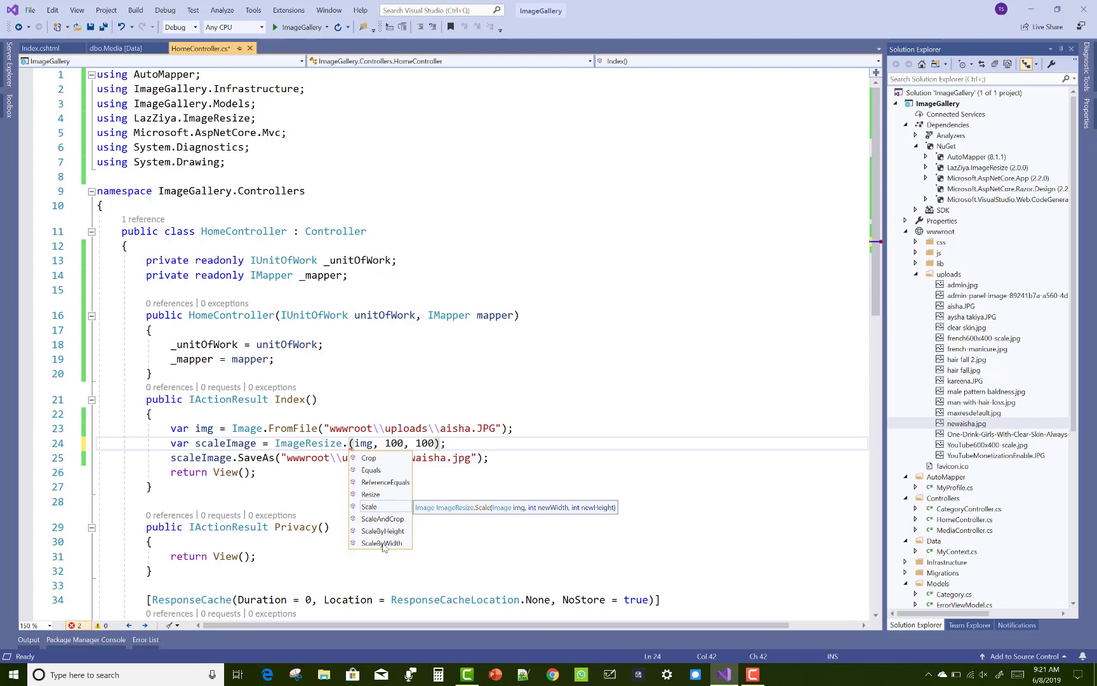
mouse_move(389, 526)
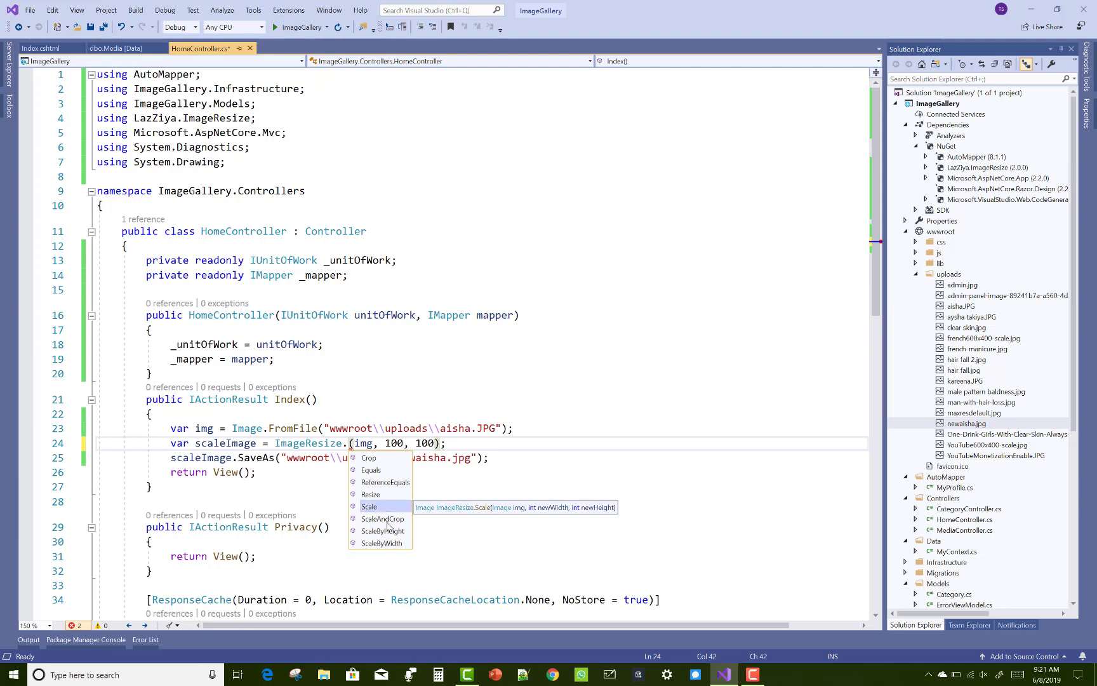
mouse_move(383, 519)
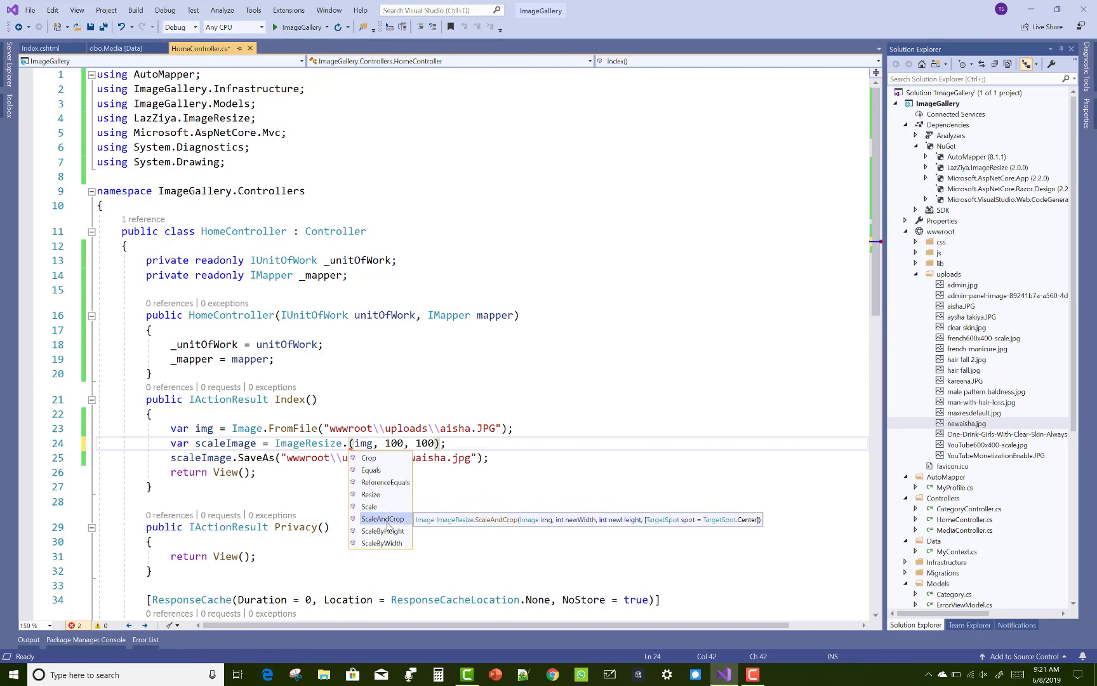
mouse_move(382, 530)
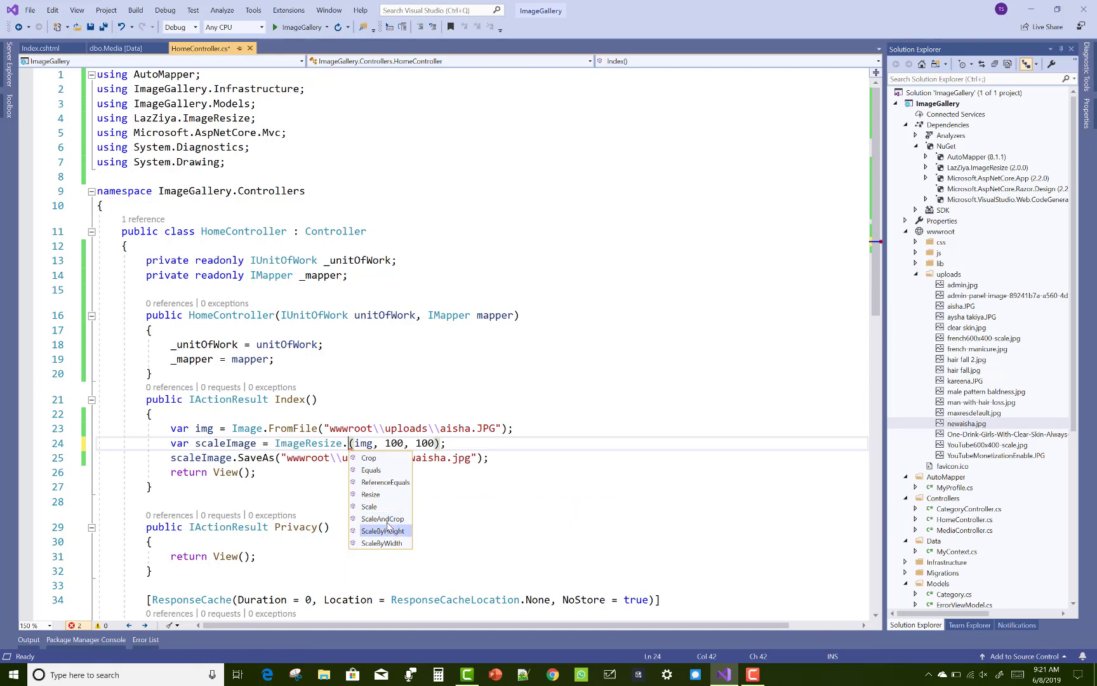
mouse_move(383, 530)
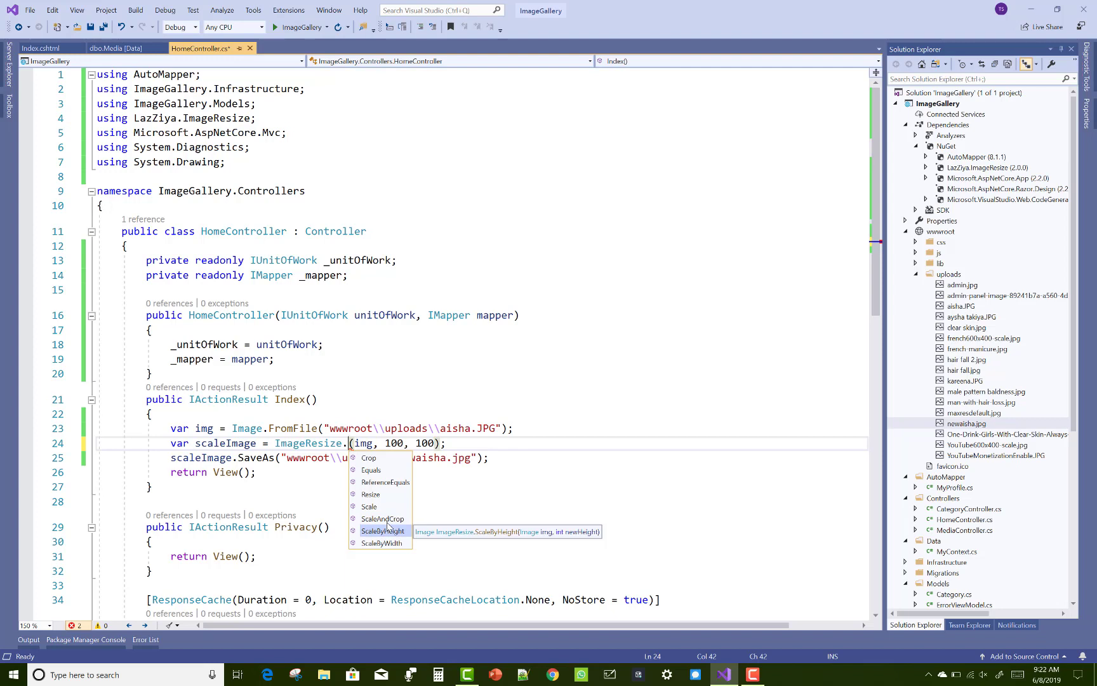
mouse_move(383, 542)
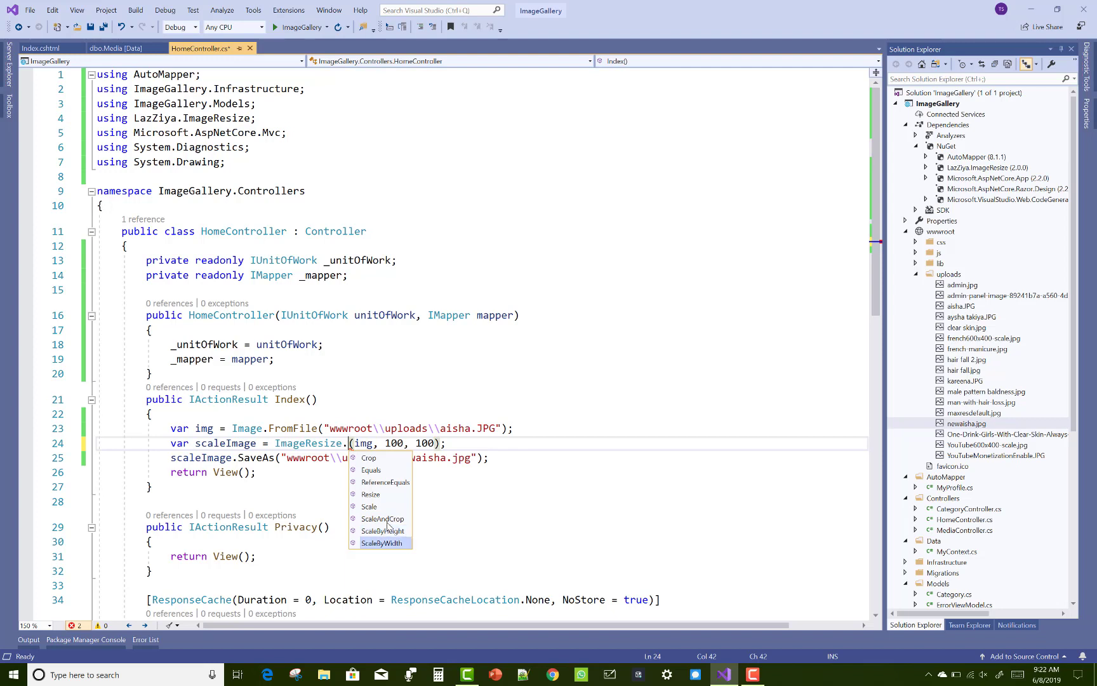
mouse_move(381, 543)
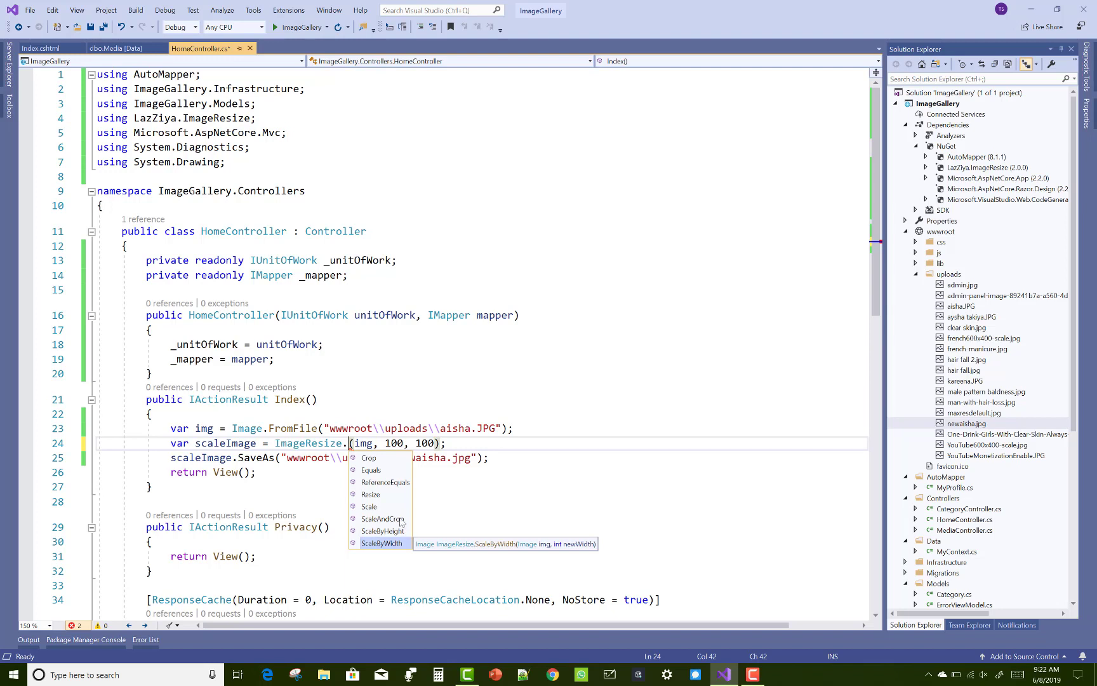
mouse_move(370, 506)
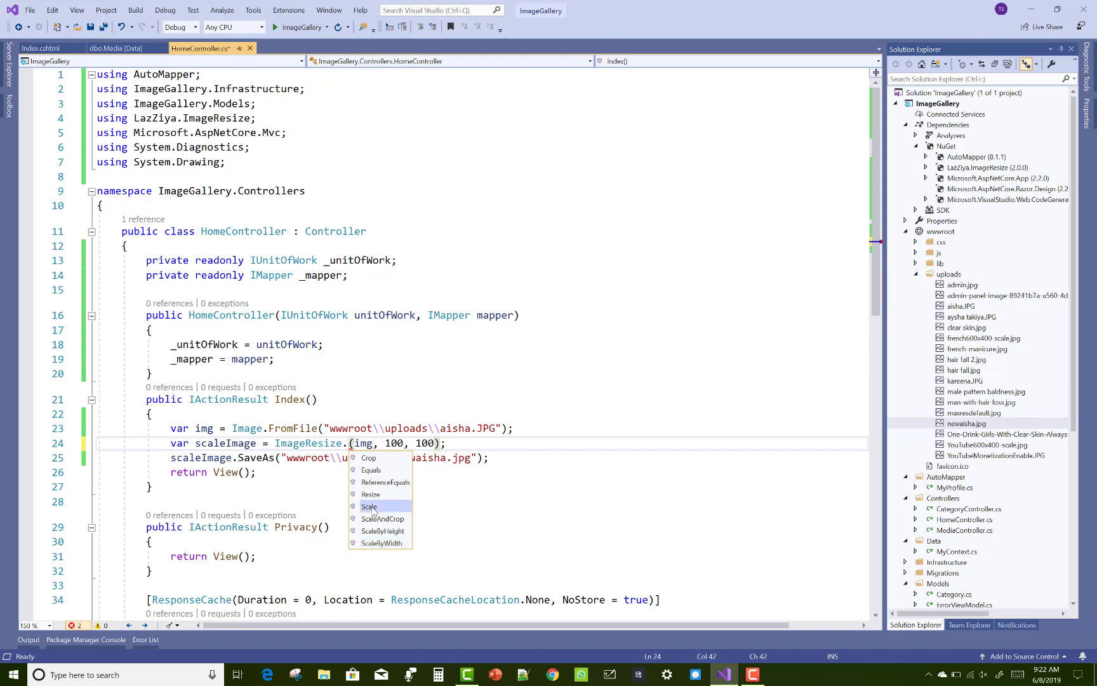